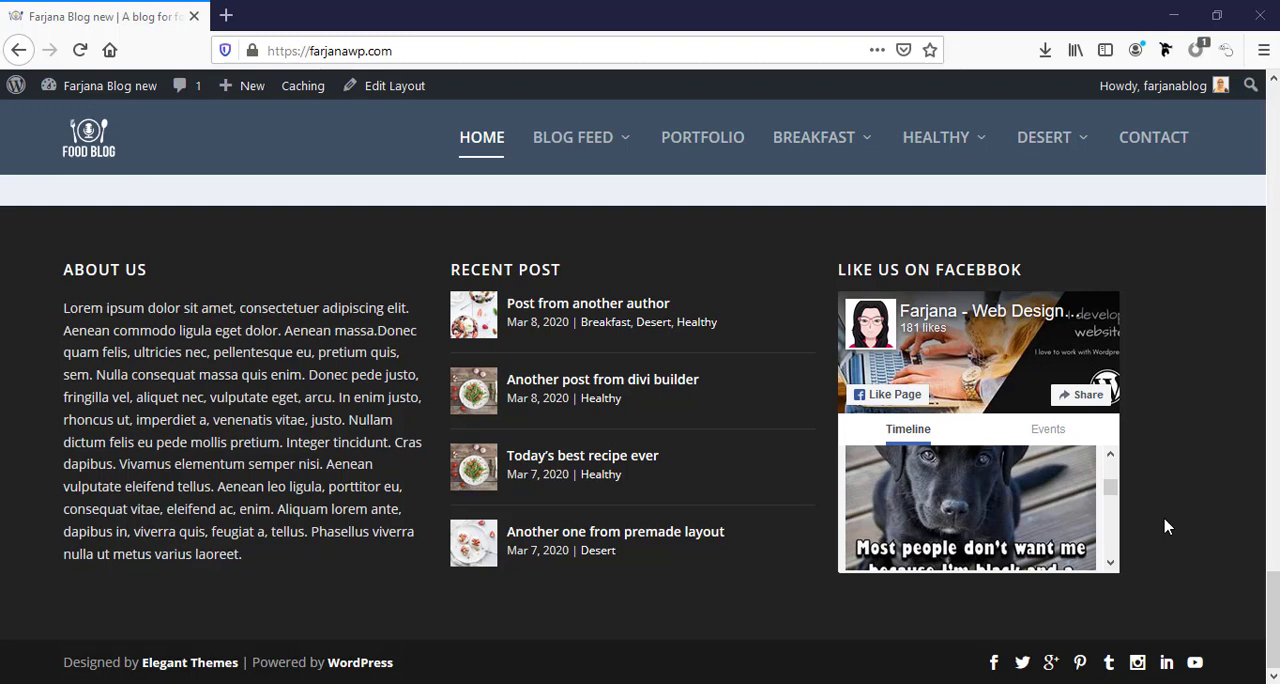
{"action": "mouse_move", "coordinate": [996, 390]}
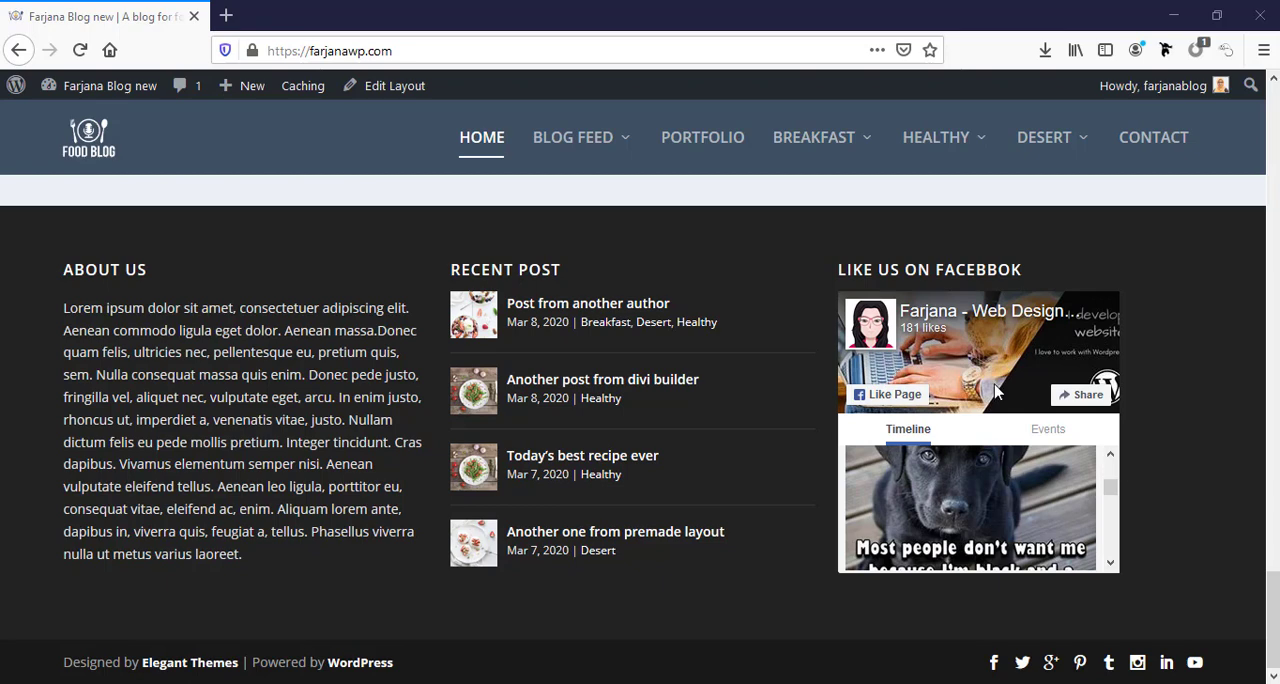
{"action": "mouse_move", "coordinate": [1022, 620]}
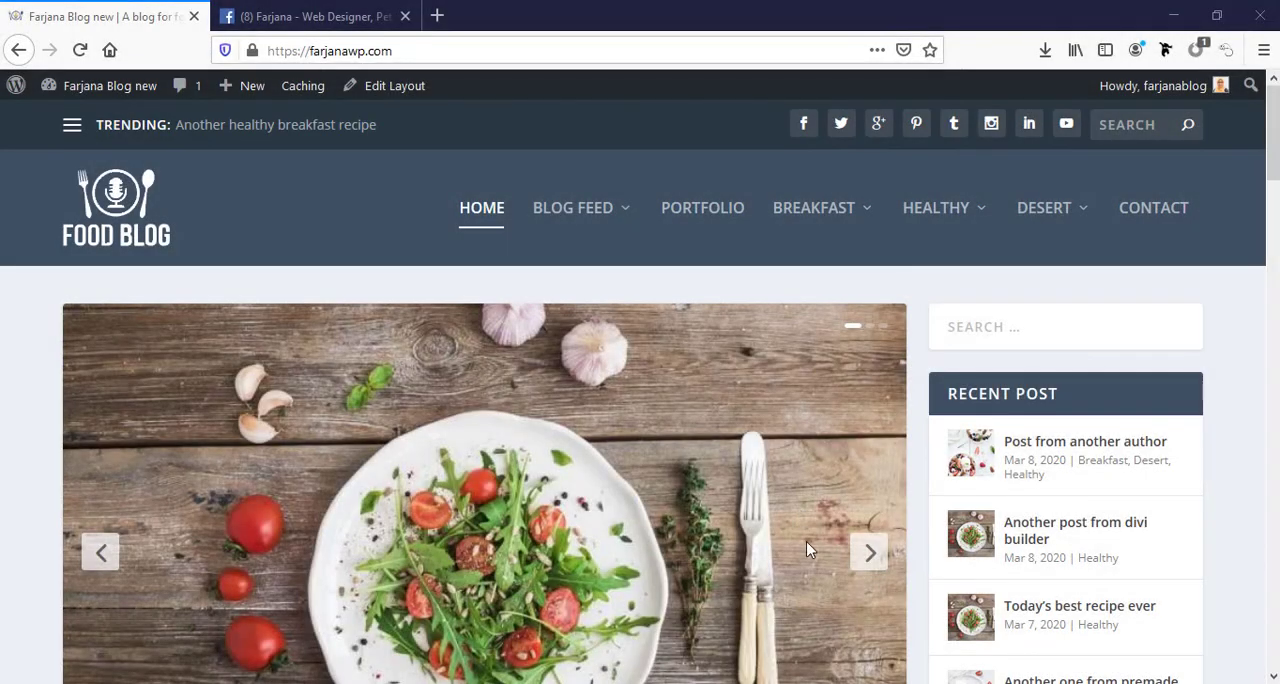
Scroll the homepage down to the footer showing About Us and Recent Post only.
{"action": "scroll", "scroll_direction": "down", "scroll_amount": 3}
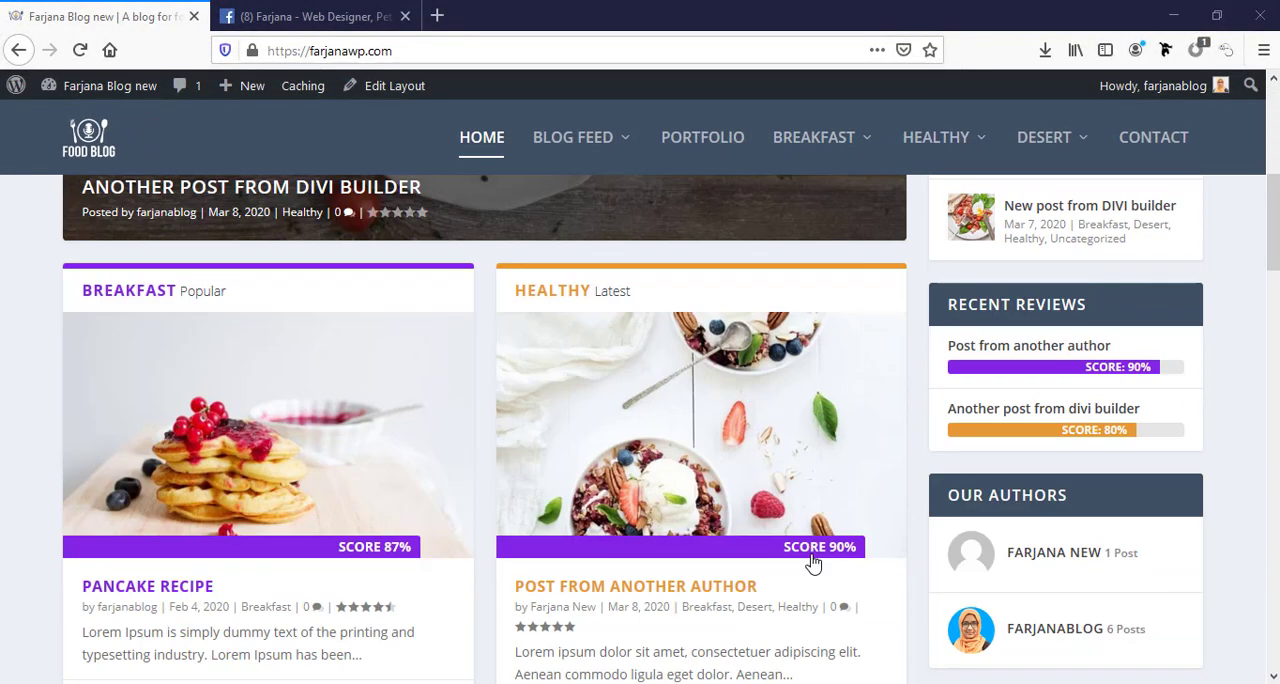
{"action": "scroll", "scroll_direction": "down", "scroll_amount": 3}
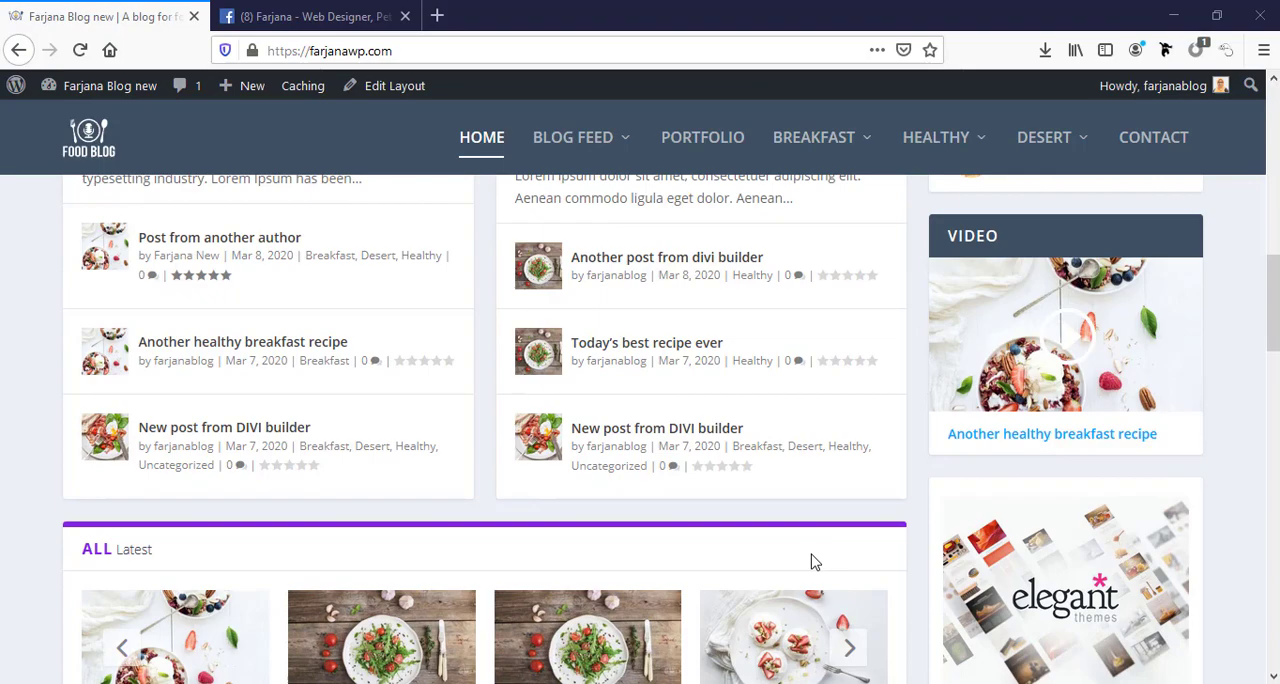
{"action": "scroll", "scroll_direction": "down", "scroll_amount": 3}
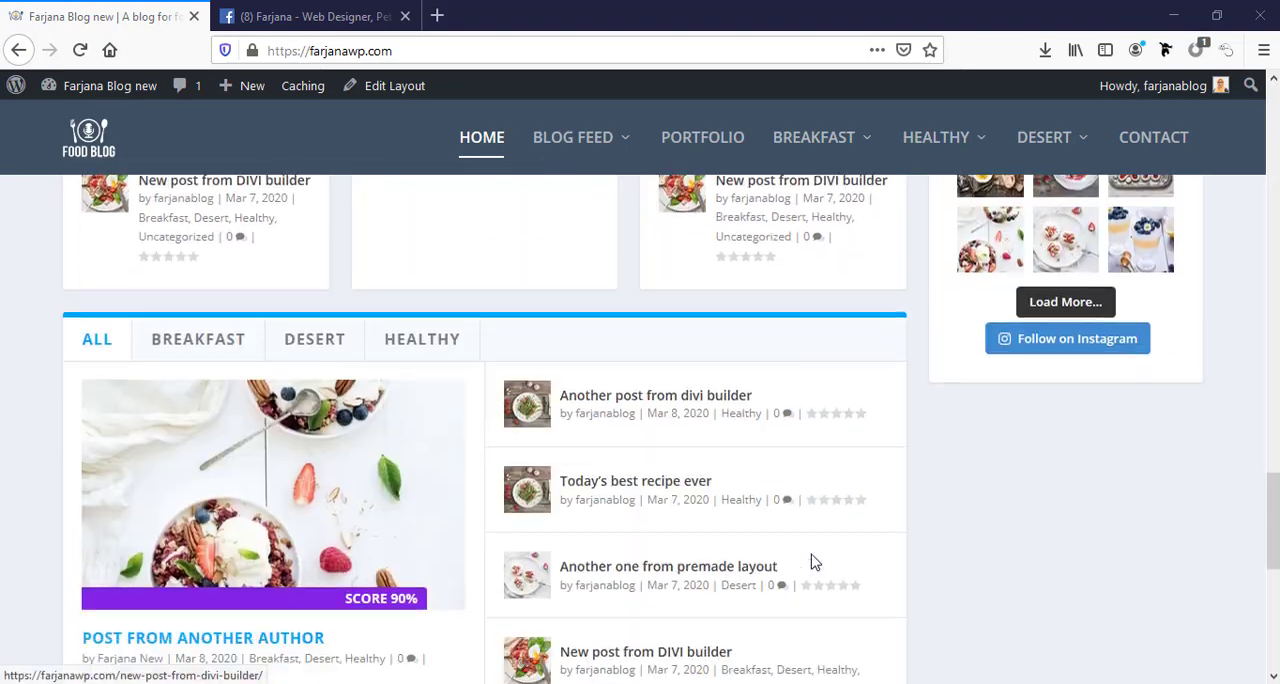
{"action": "scroll", "scroll_direction": "down", "scroll_amount": 3}
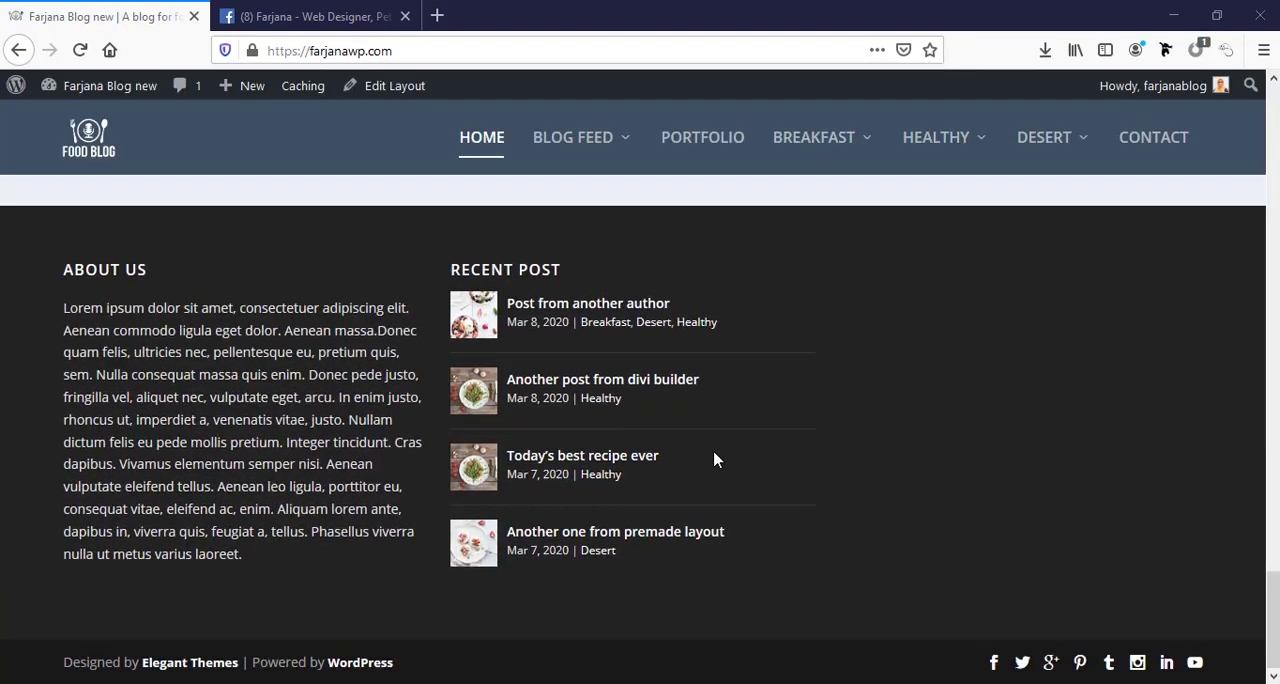
{"action": "mouse_move", "coordinate": [1026, 440]}
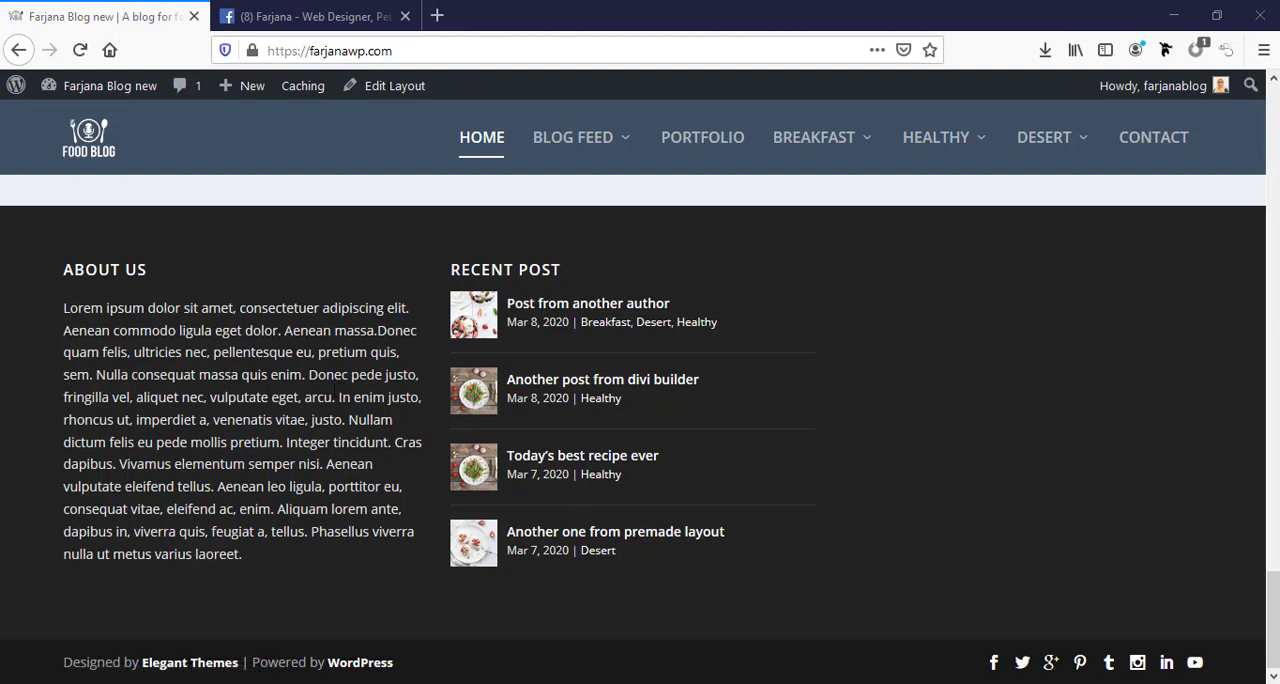
{"action": "mouse_move", "coordinate": [980, 464]}
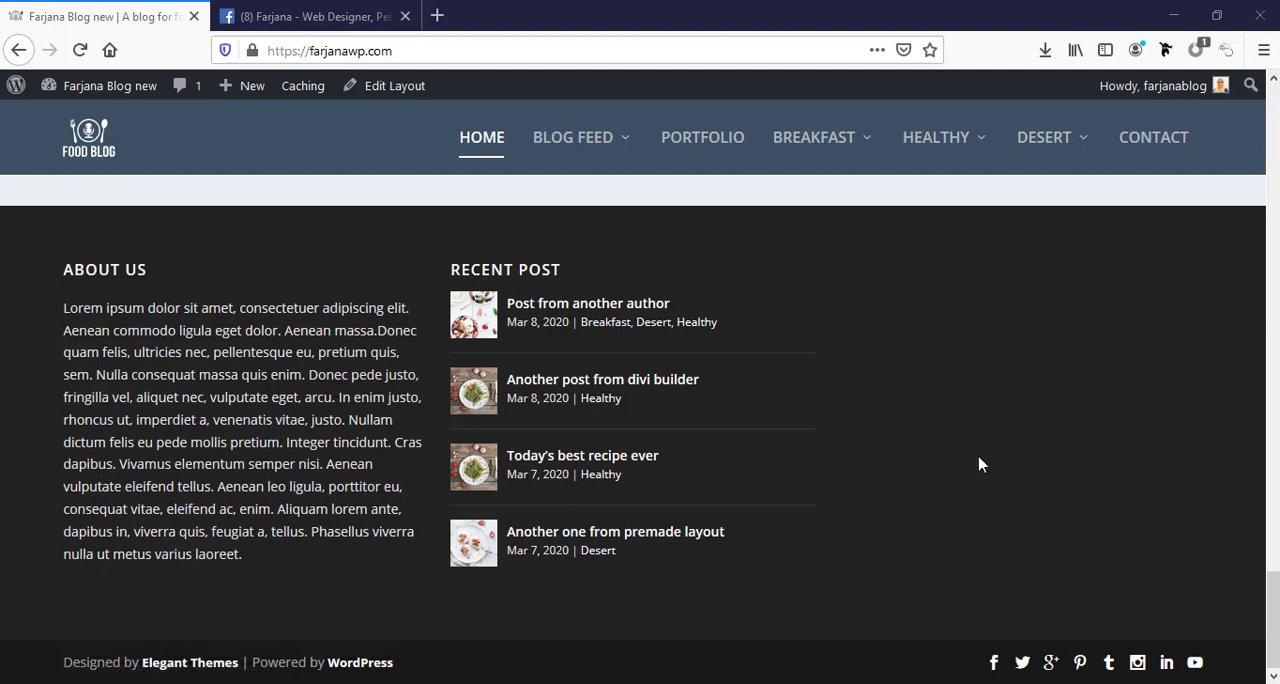
{"action": "mouse_move", "coordinate": [988, 420]}
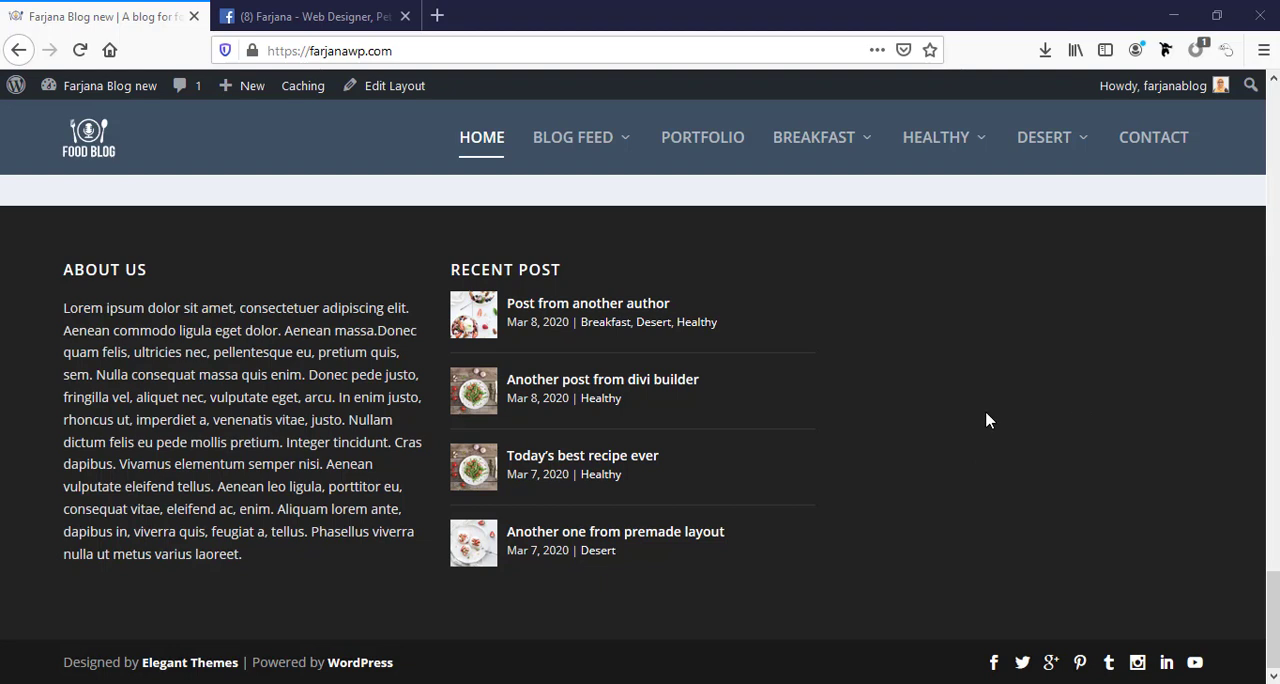
{"action": "mouse_move", "coordinate": [988, 464]}
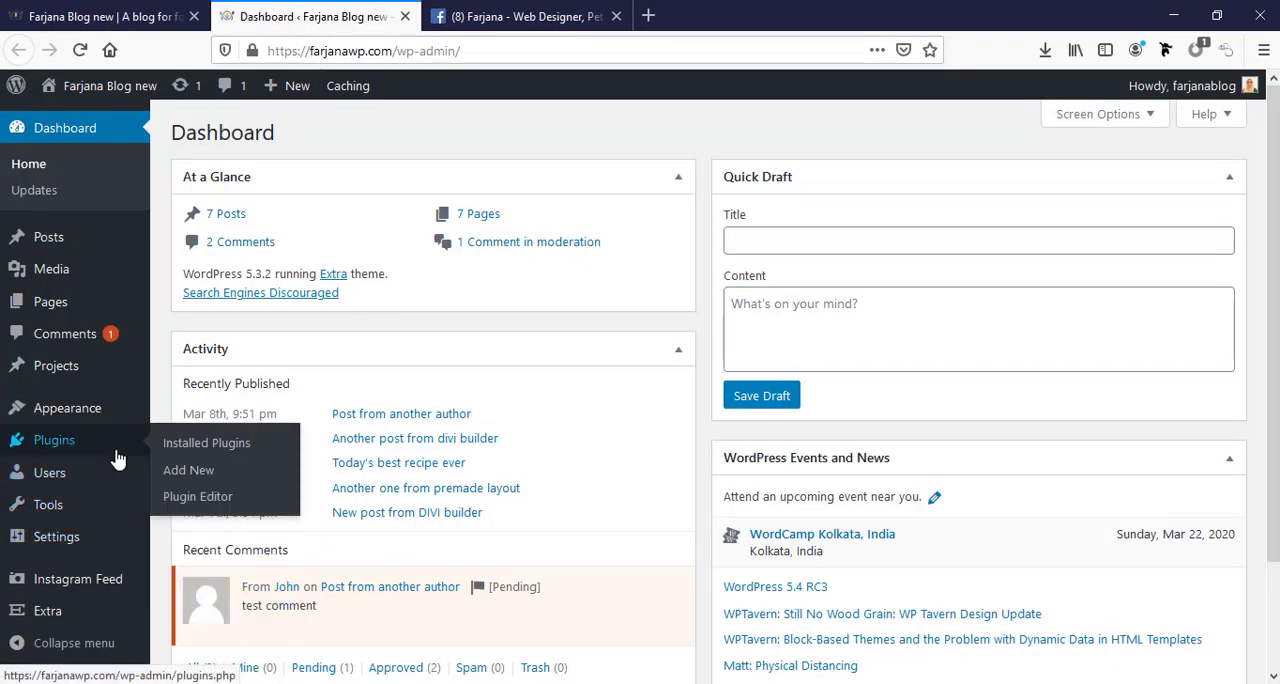
Search the Add Plugins directory for 'facebook like box'.
{"action": "left_click", "coordinate": [188, 470]}
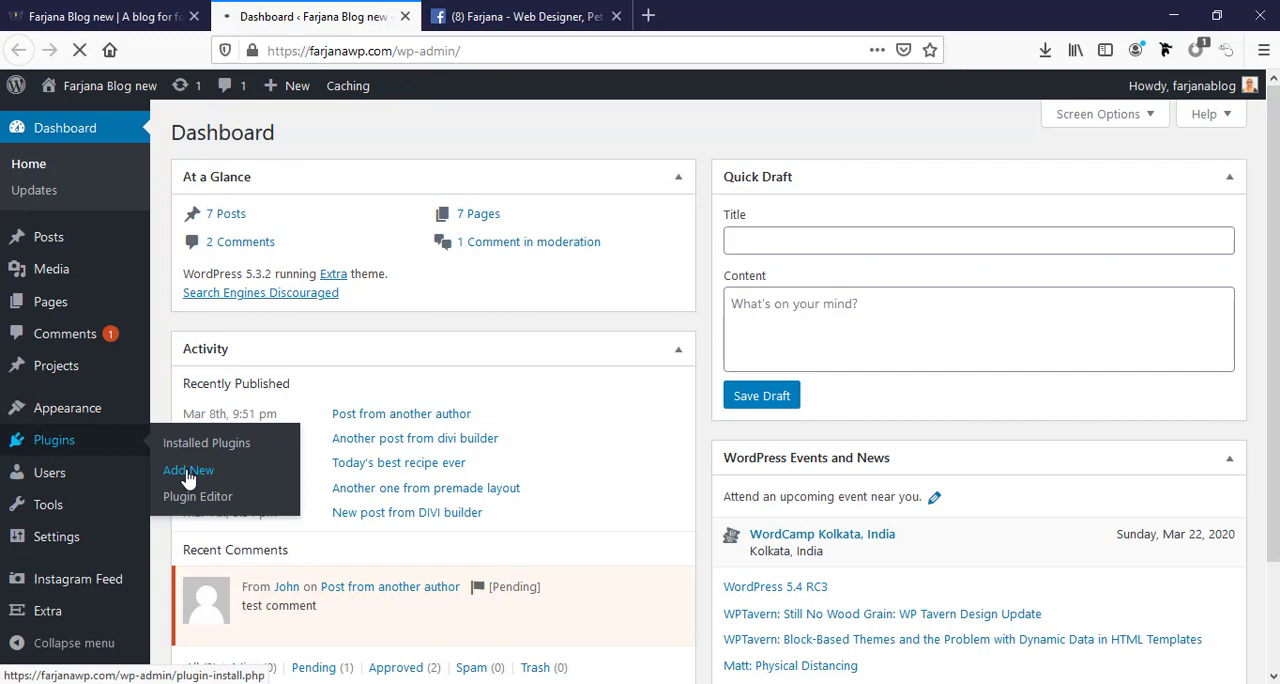
{"action": "left_click", "coordinate": [188, 470]}
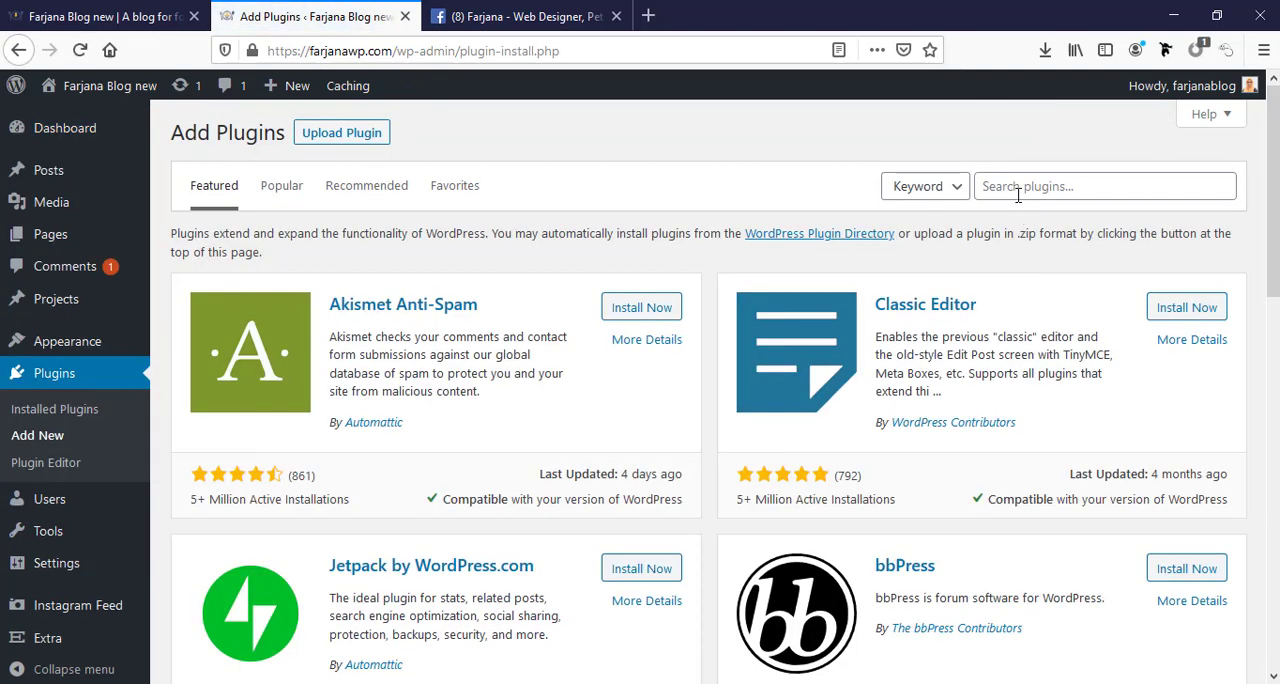
{"action": "type", "text": "fac"}
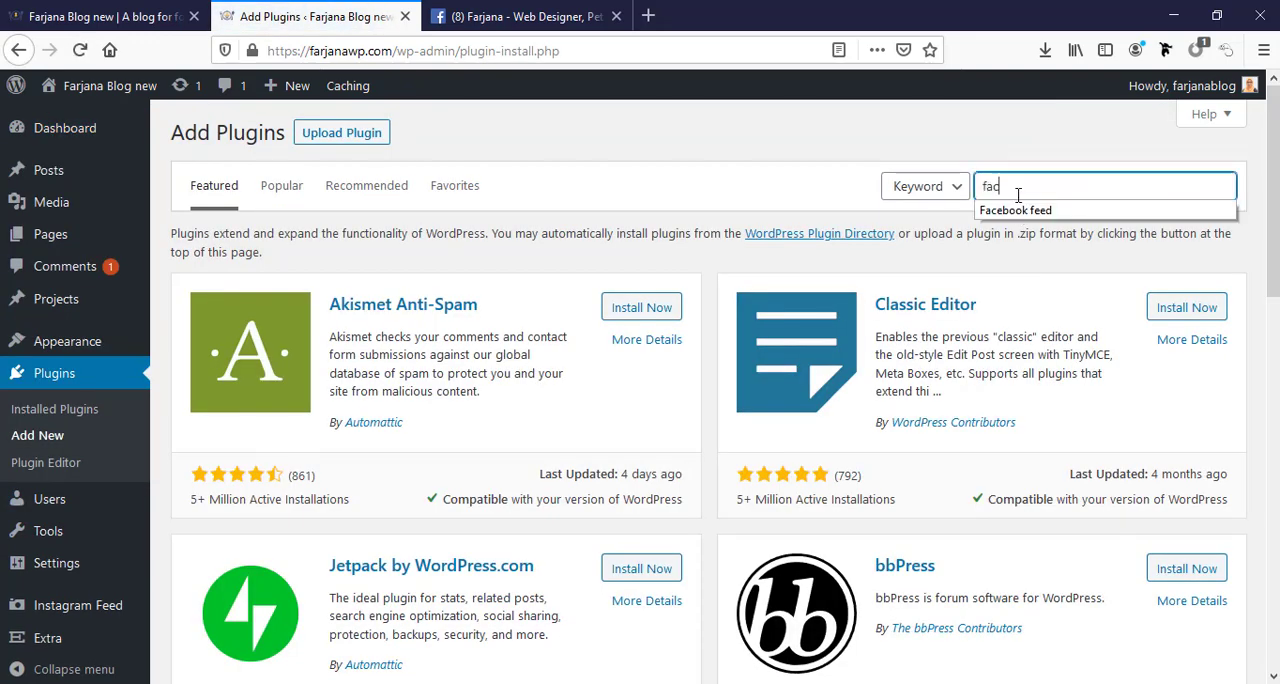
{"action": "type", "text": "facebook like box"}
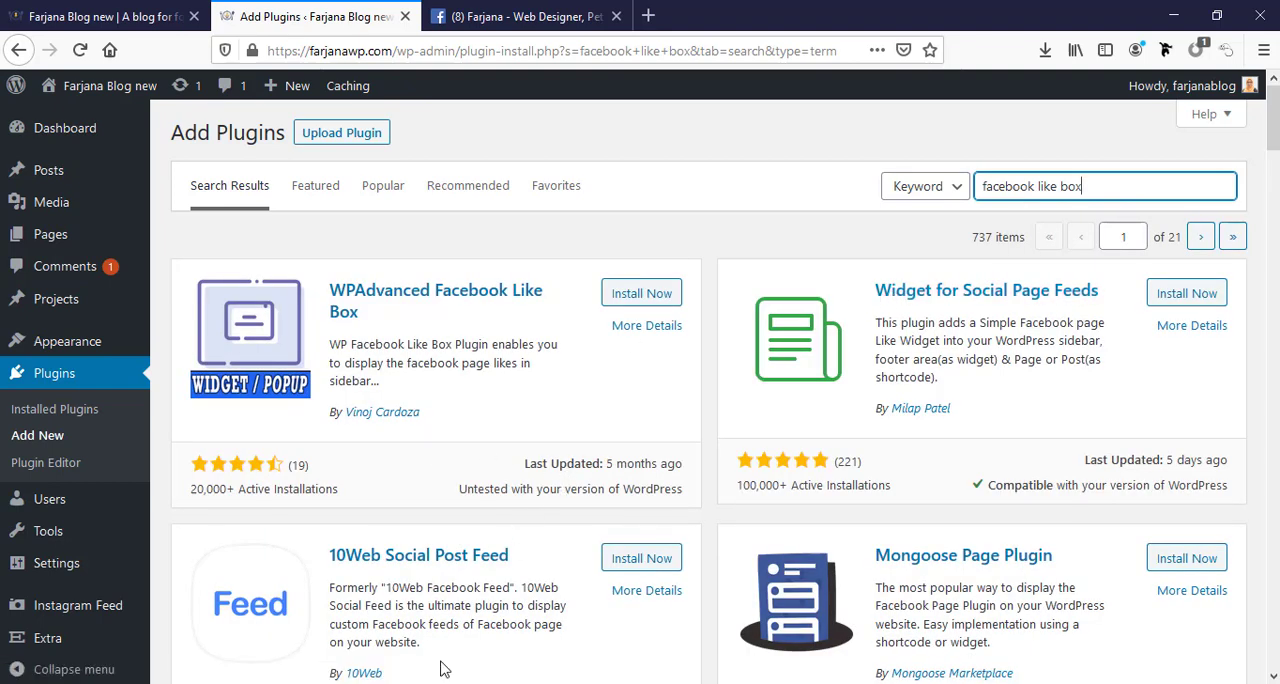
{"action": "mouse_move", "coordinate": [938, 250]}
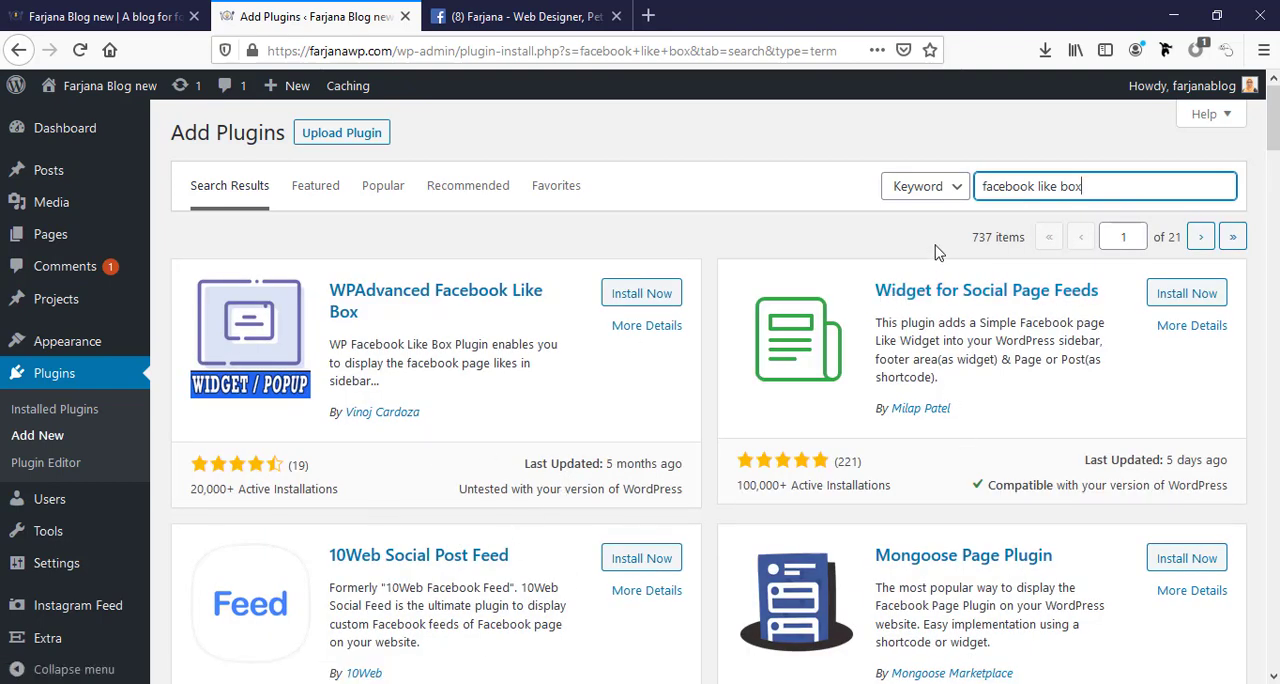
{"action": "mouse_move", "coordinate": [312, 416]}
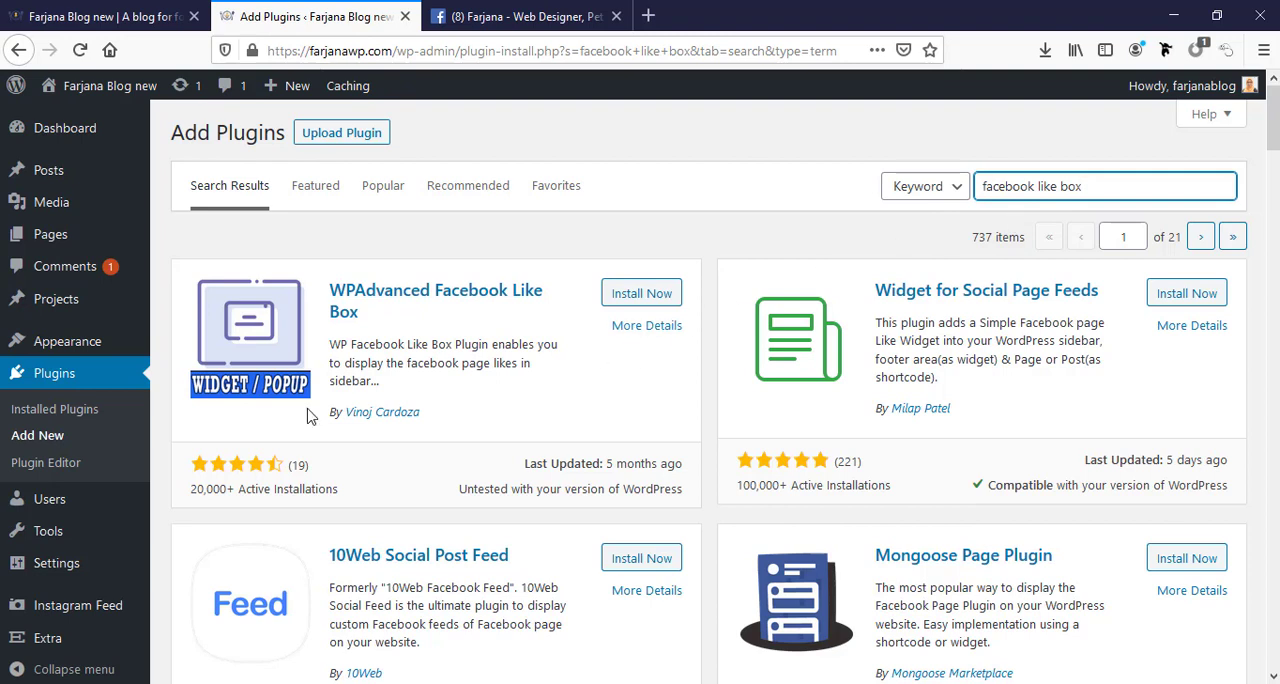
{"action": "mouse_move", "coordinate": [360, 338]}
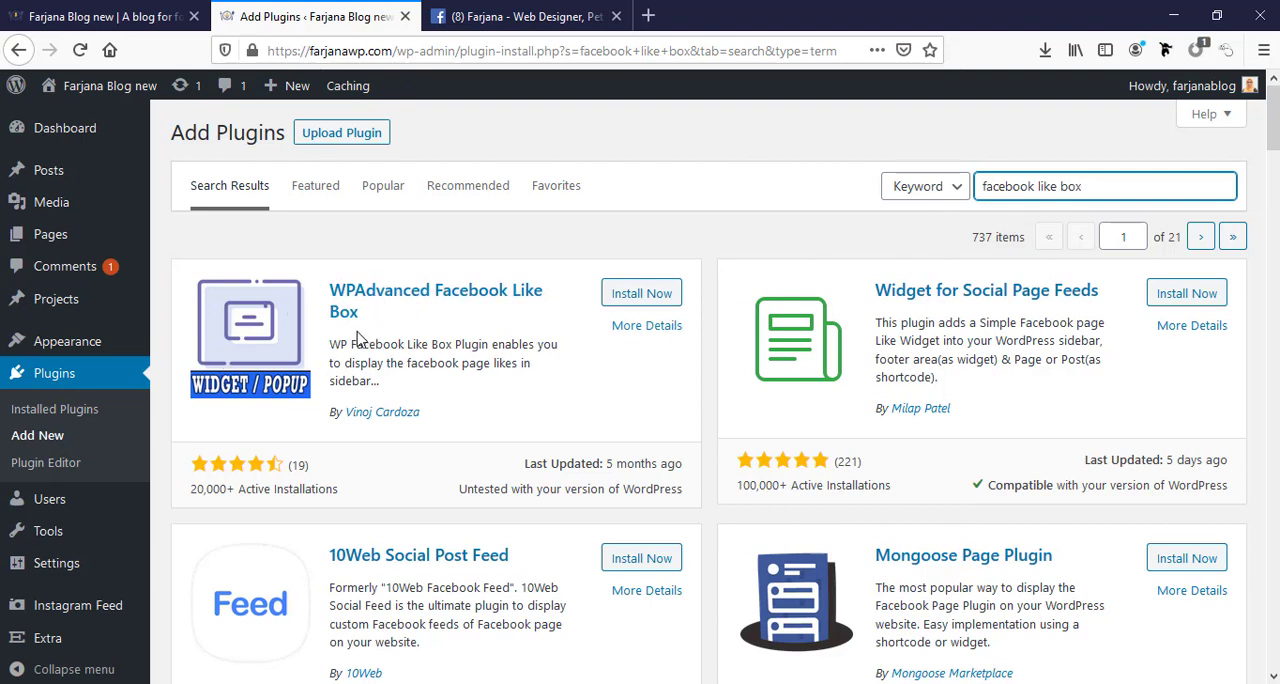
{"action": "mouse_move", "coordinate": [462, 334]}
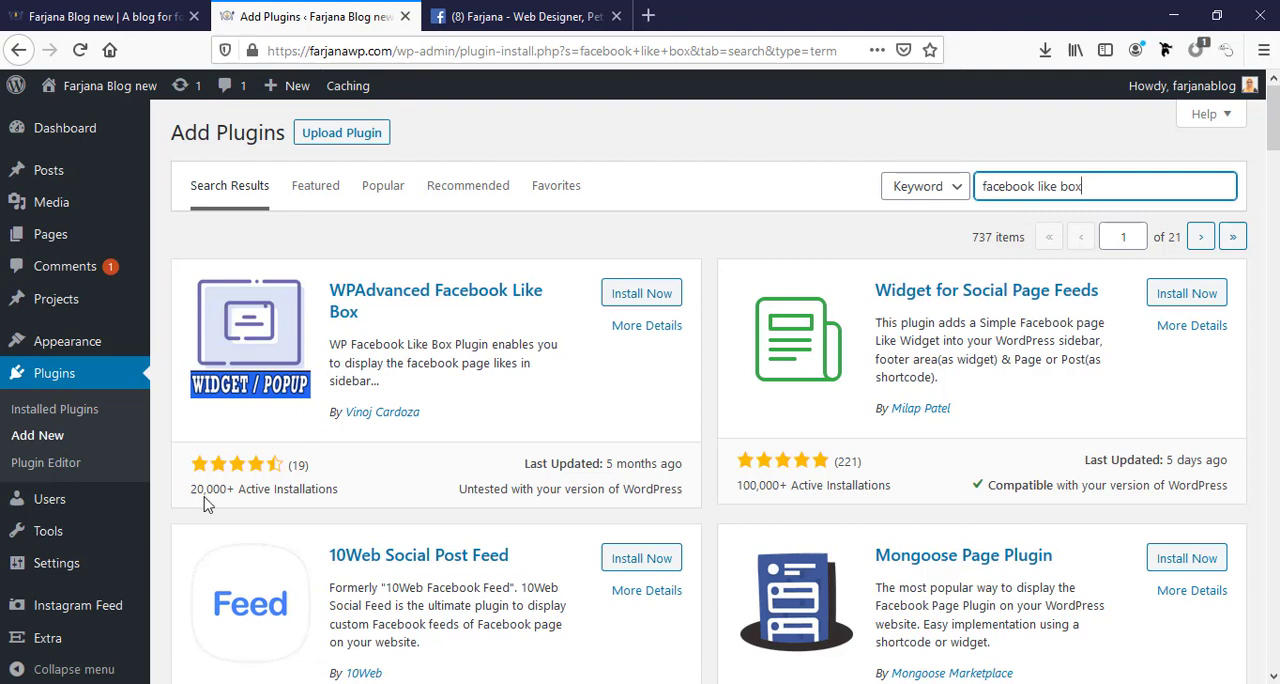
{"action": "mouse_move", "coordinate": [300, 484]}
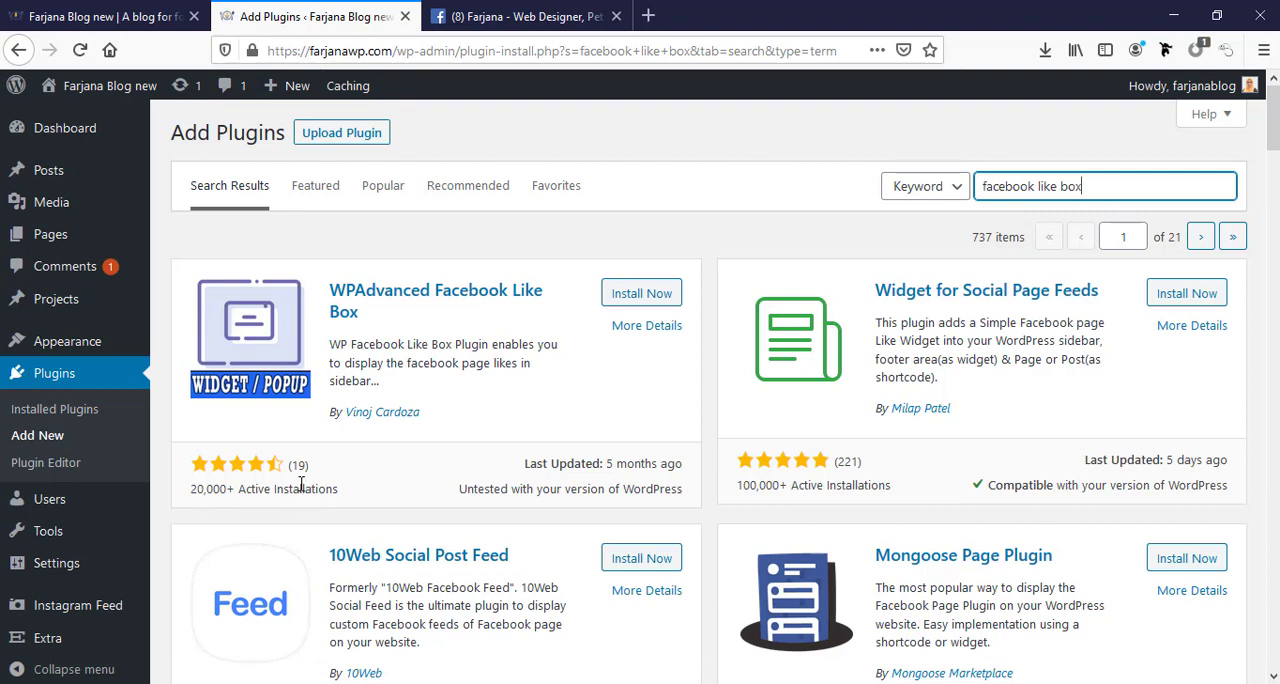
{"action": "mouse_move", "coordinate": [576, 480]}
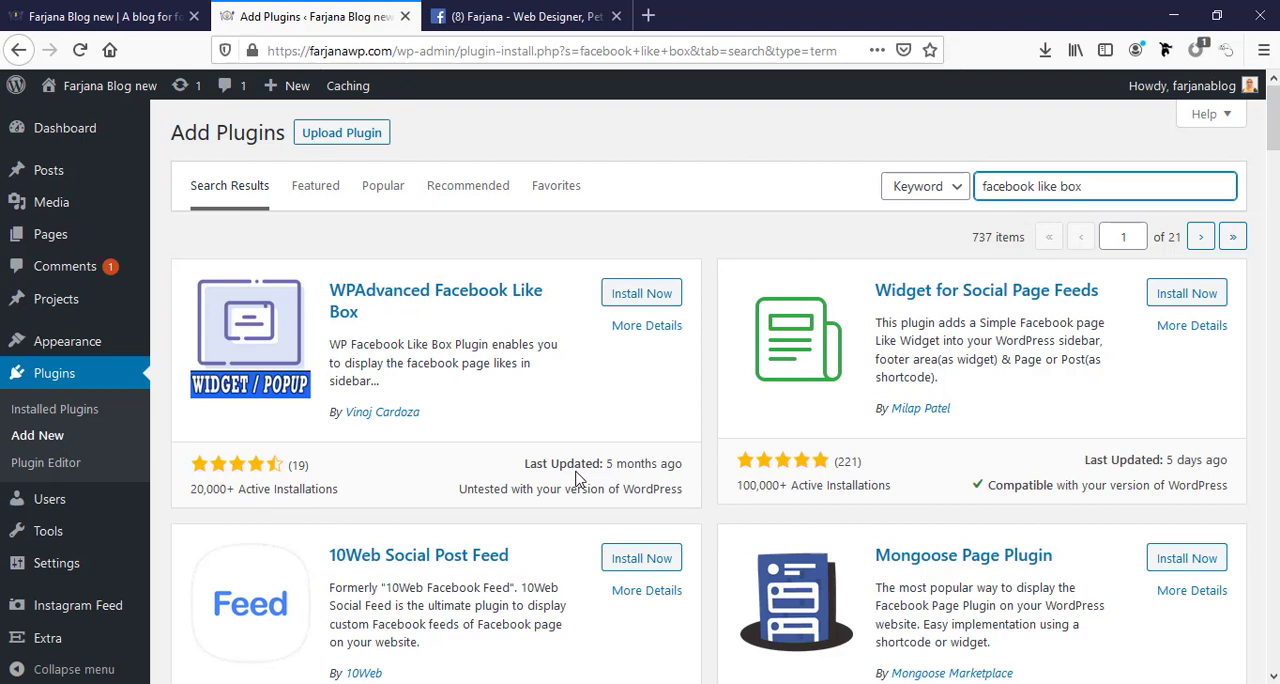
Install the WPAdvanced Facebook Like Box plugin from the results.
{"action": "left_click", "coordinate": [1104, 186]}
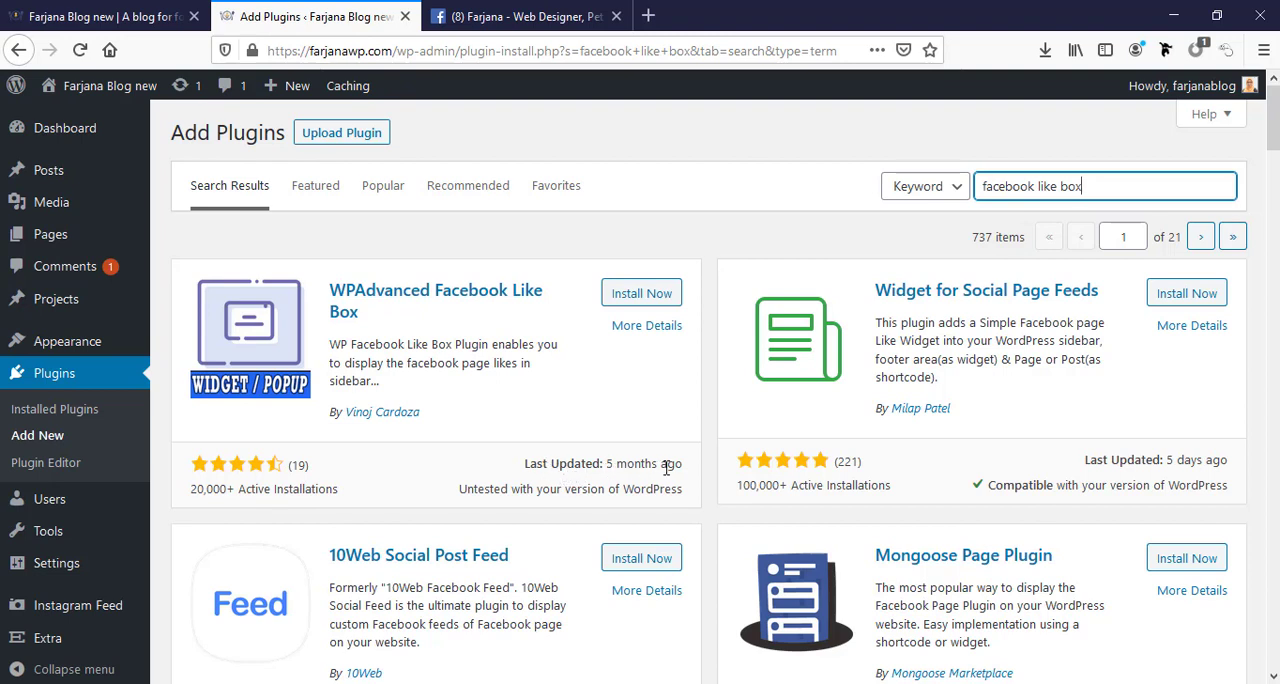
{"action": "mouse_move", "coordinate": [420, 358]}
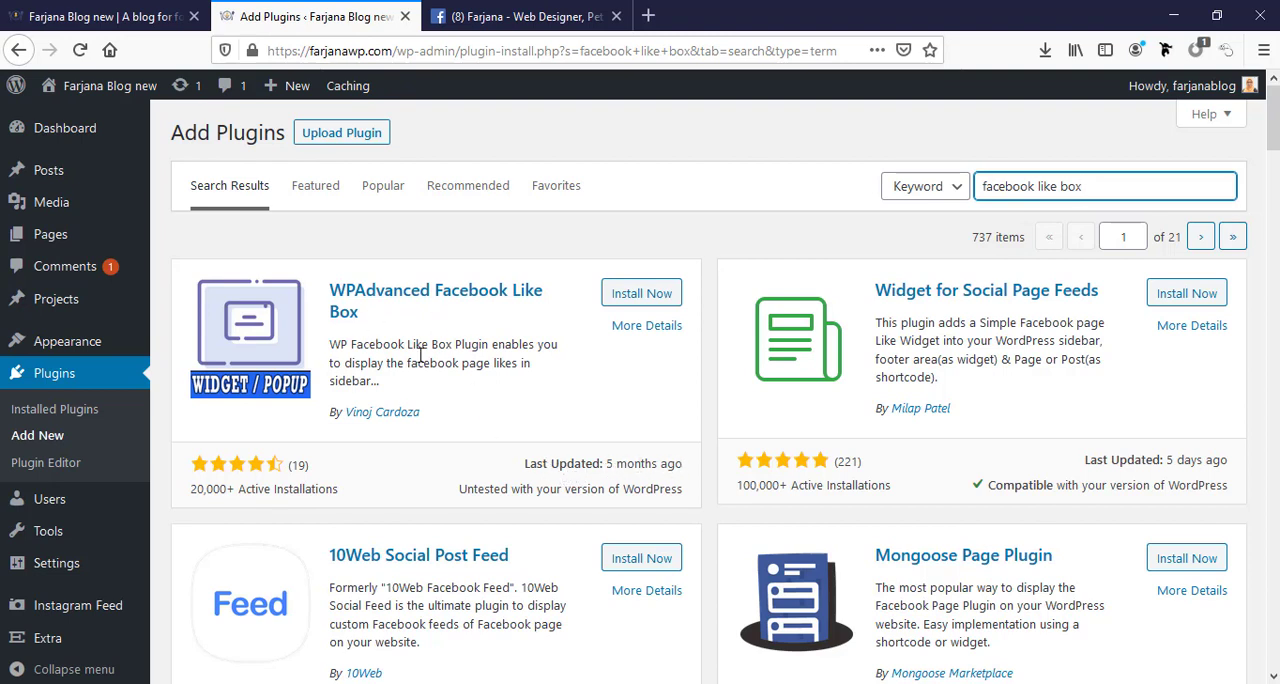
{"action": "mouse_move", "coordinate": [322, 312]}
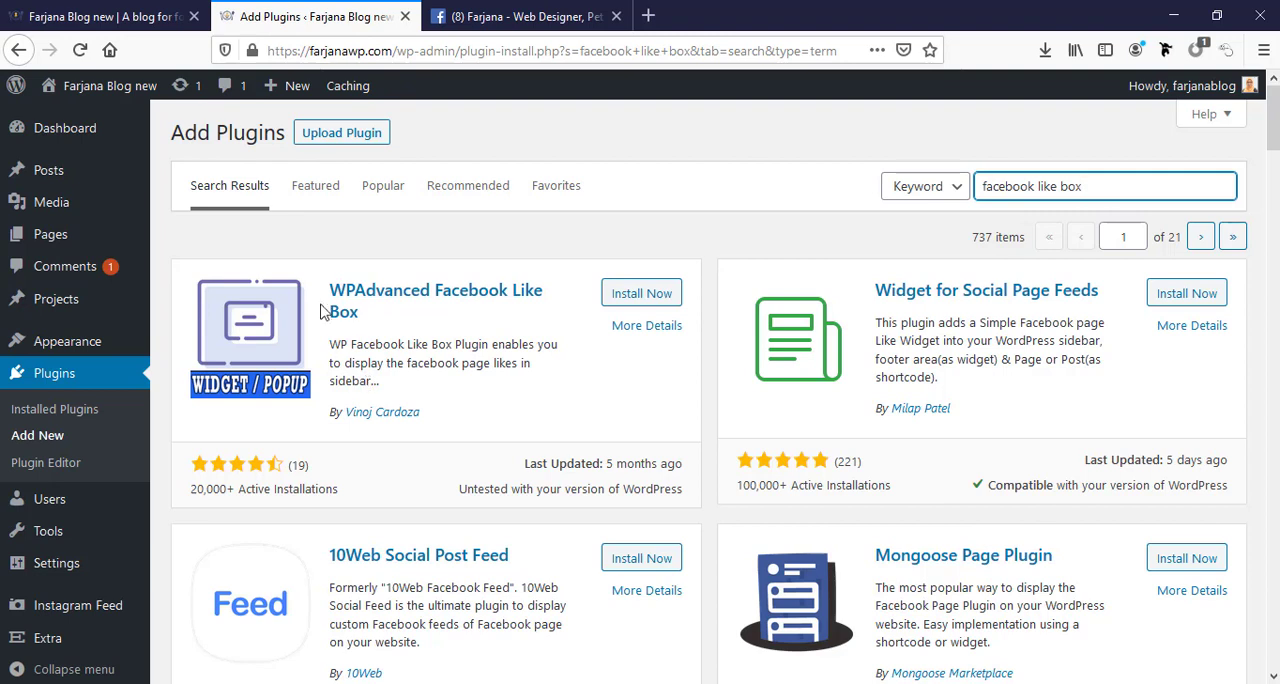
{"action": "left_click", "coordinate": [640, 292]}
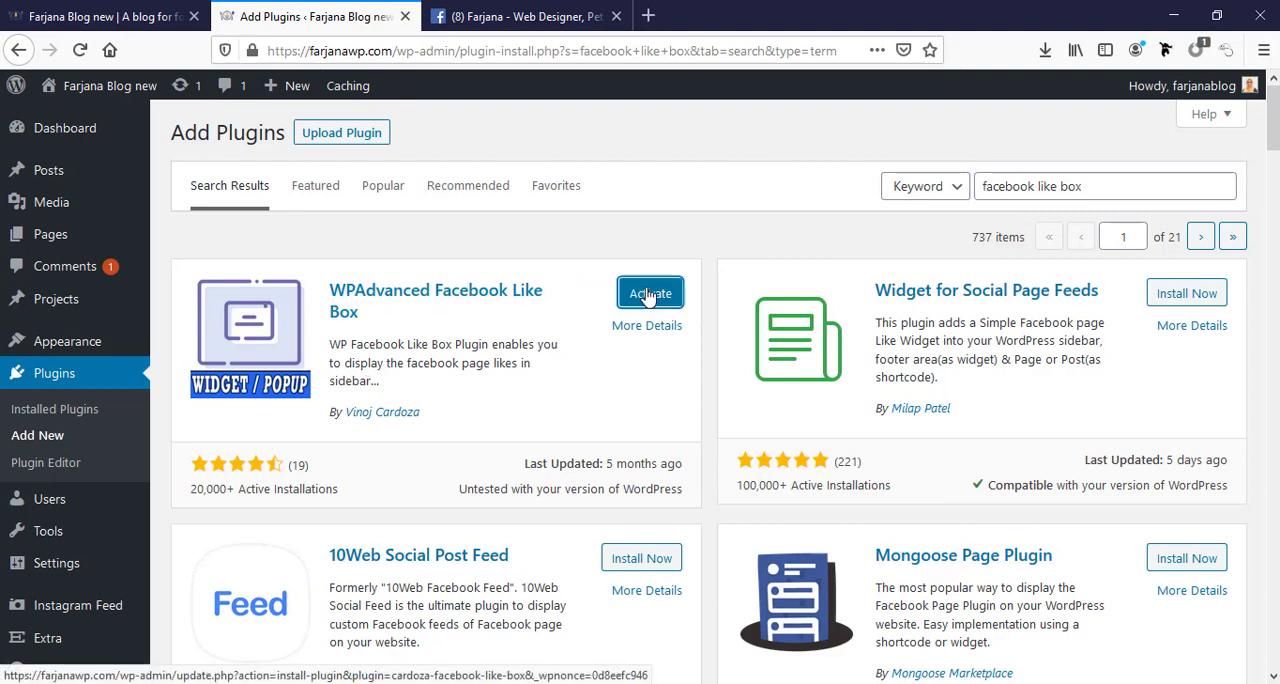
Activate the plugin and title the like box 'Like Us on facebook'.
{"action": "left_click", "coordinate": [648, 292]}
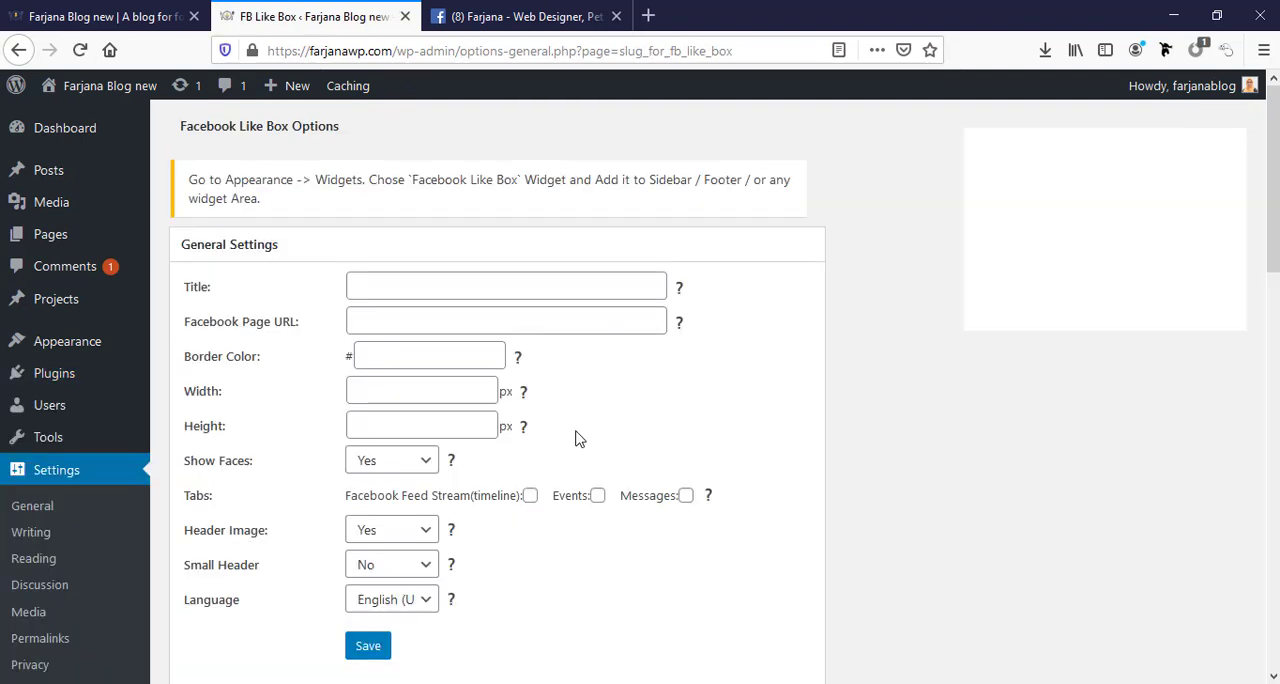
{"action": "mouse_move", "coordinate": [528, 508]}
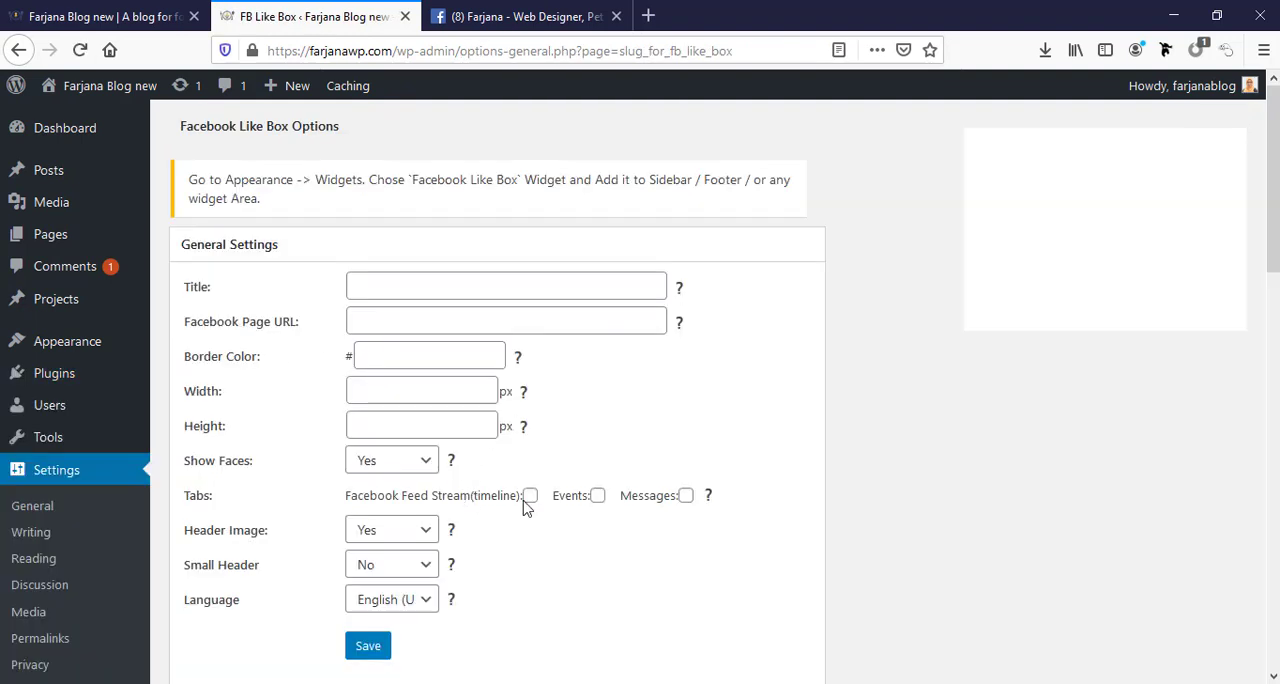
{"action": "mouse_move", "coordinate": [380, 464]}
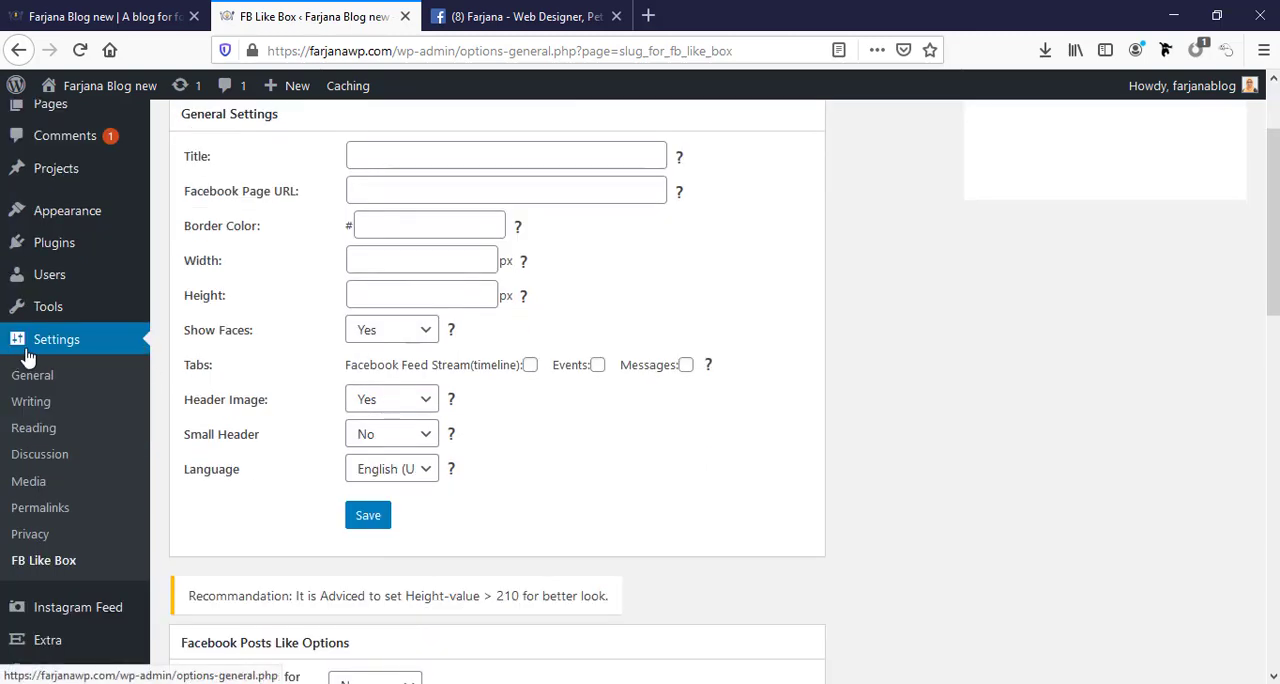
{"action": "mouse_move", "coordinate": [30, 570]}
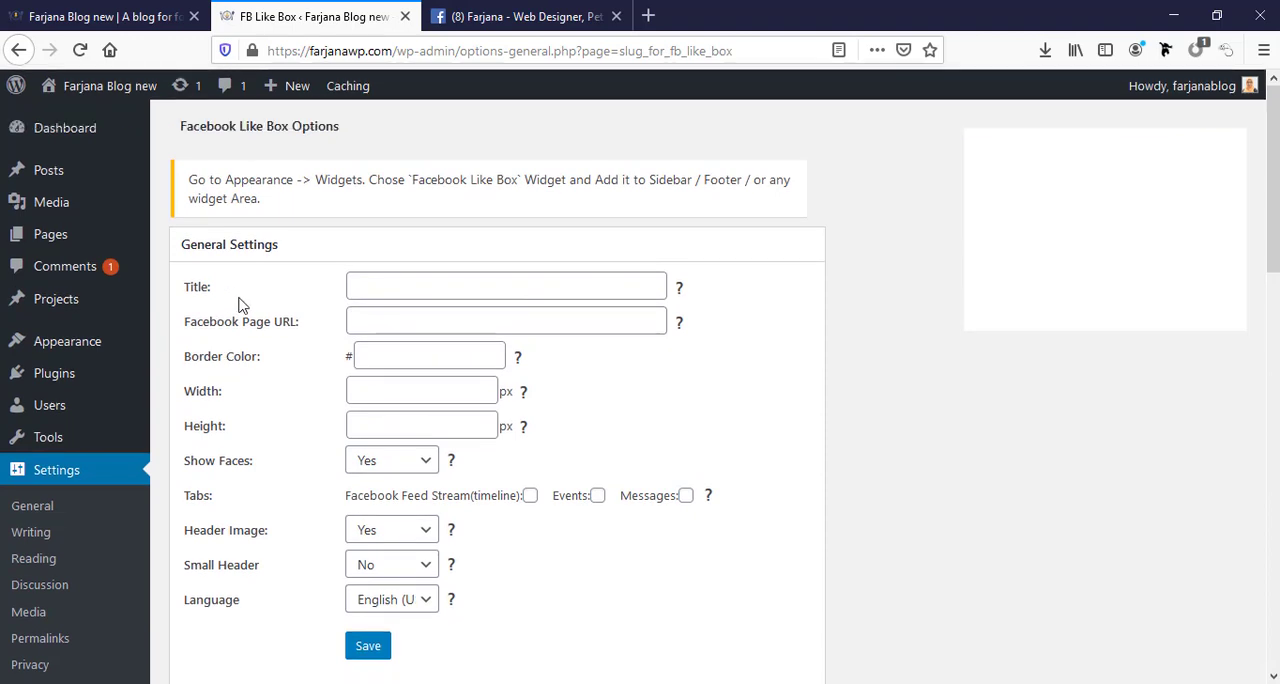
{"action": "left_click", "coordinate": [508, 286]}
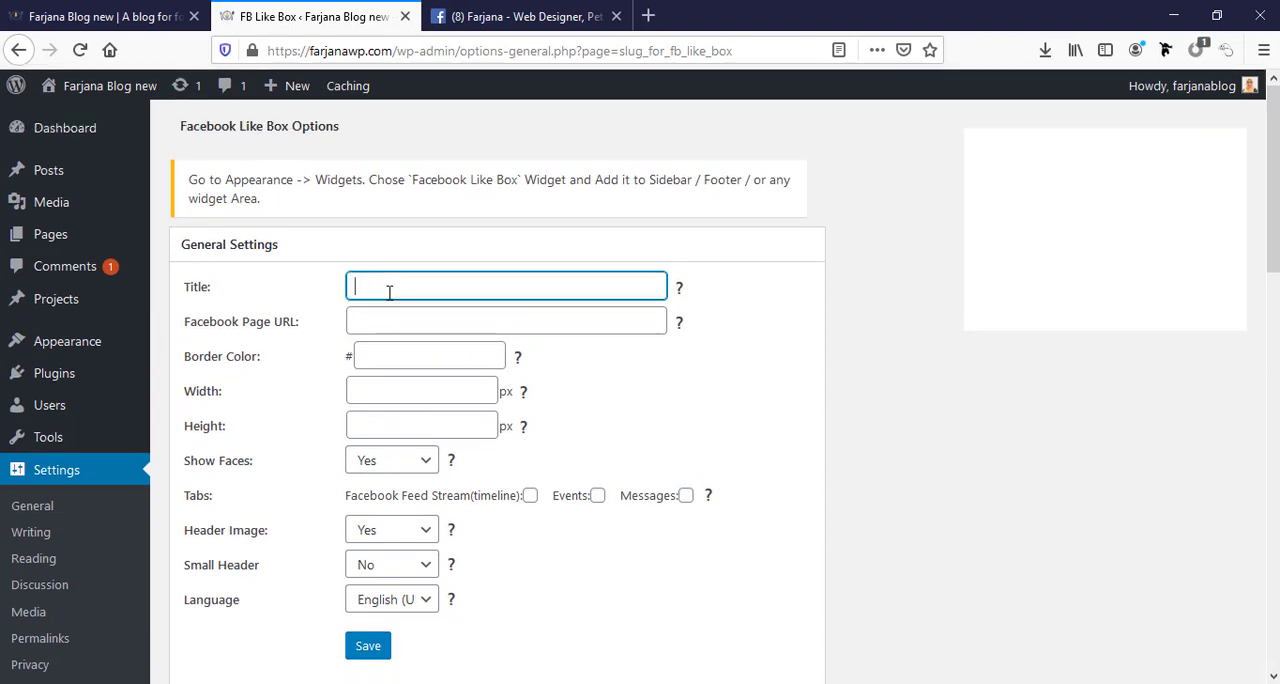
{"action": "type", "text": "L"}
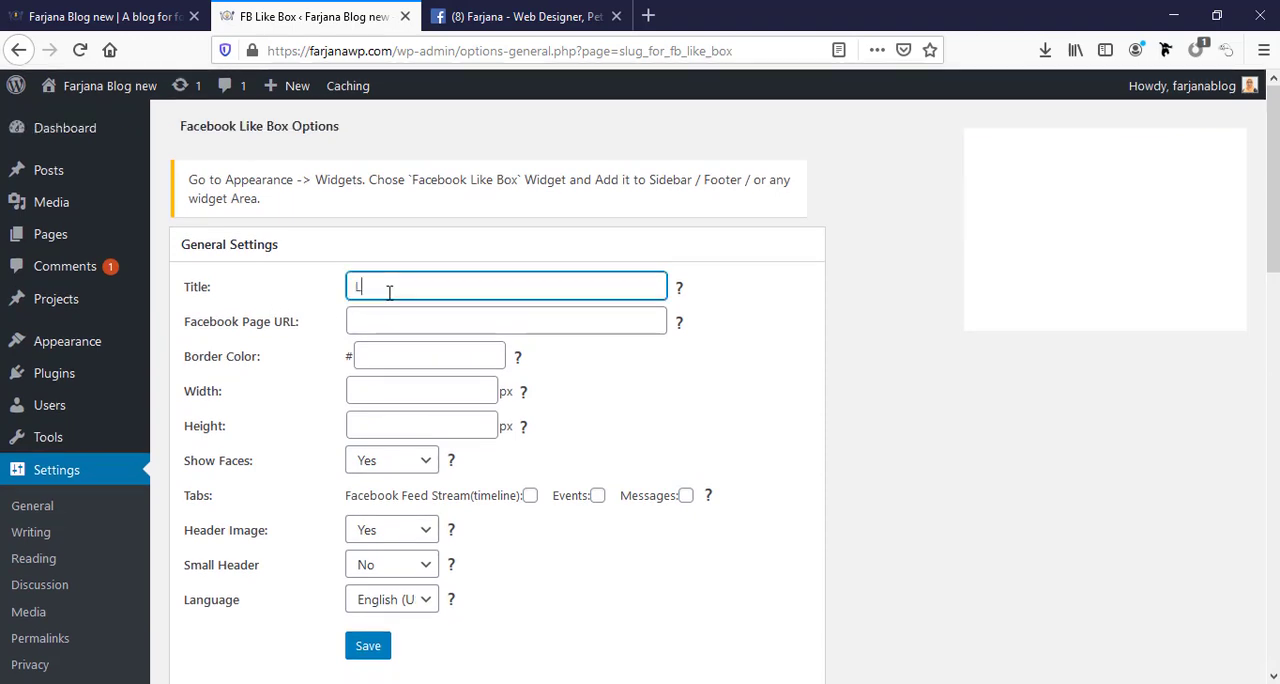
{"action": "type", "text": "ike Us"}
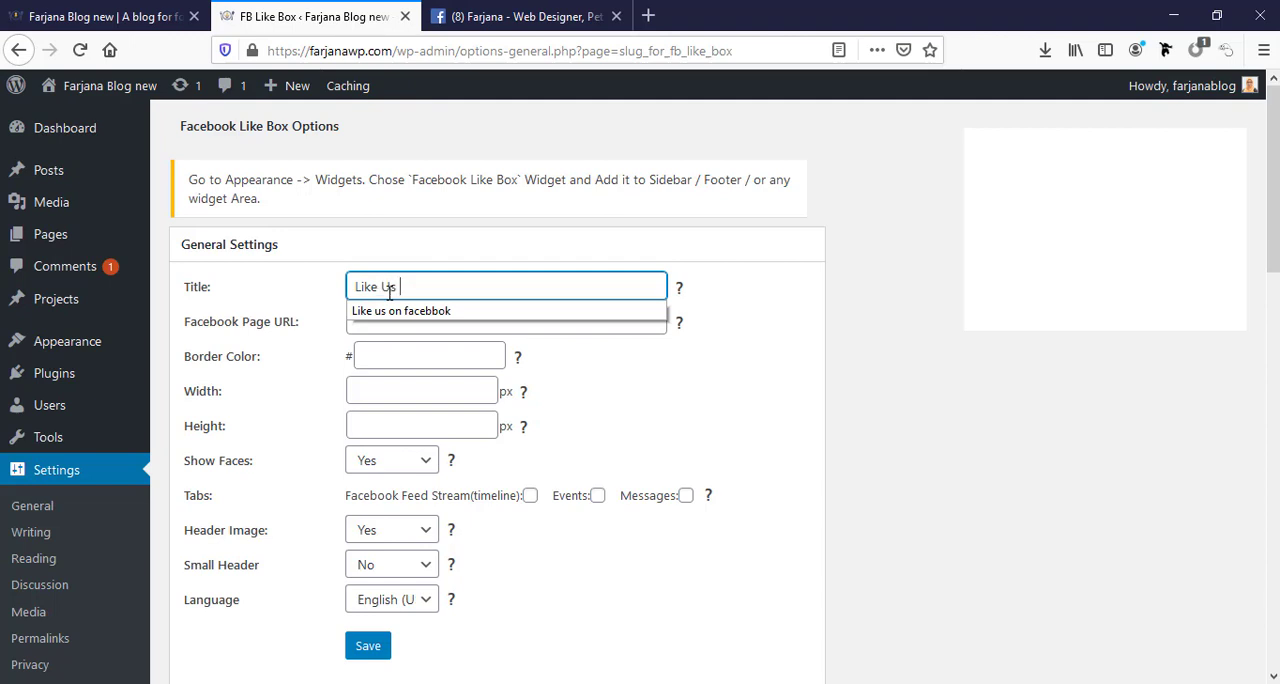
{"action": "type", "text": "on facebbok"}
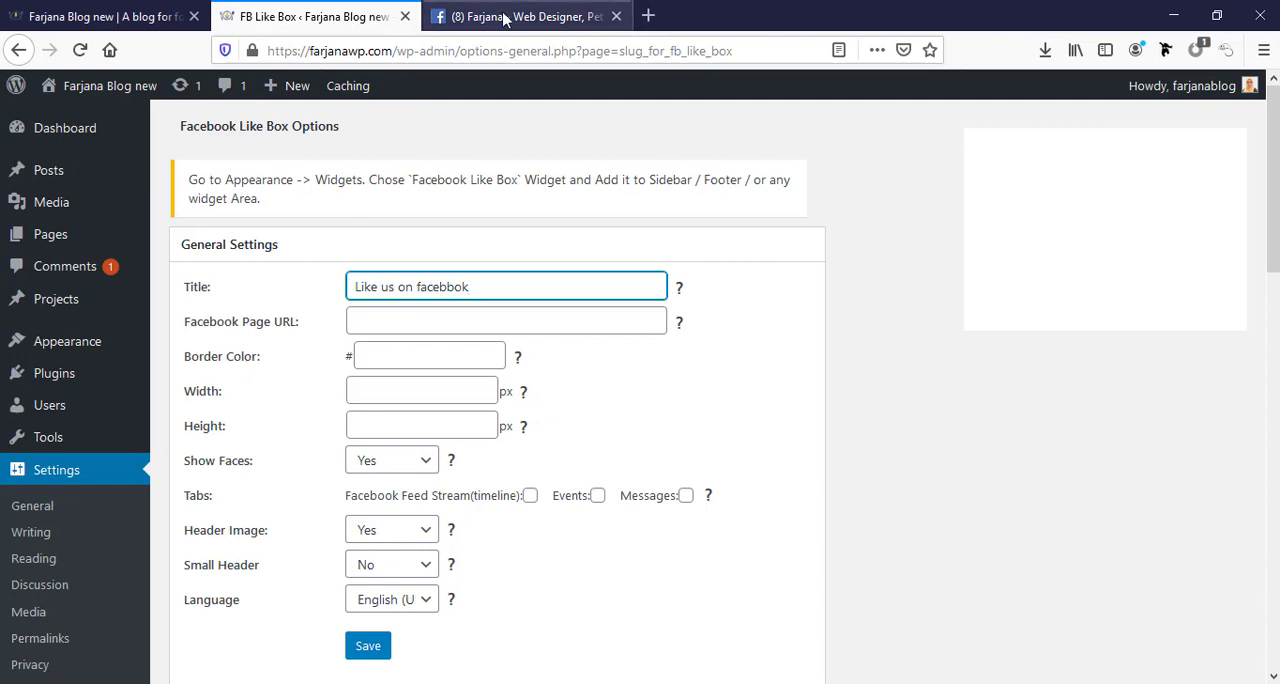
Copy the Facebook page's web address from the Facebook tab and return to settings.
{"action": "left_click", "coordinate": [528, 16]}
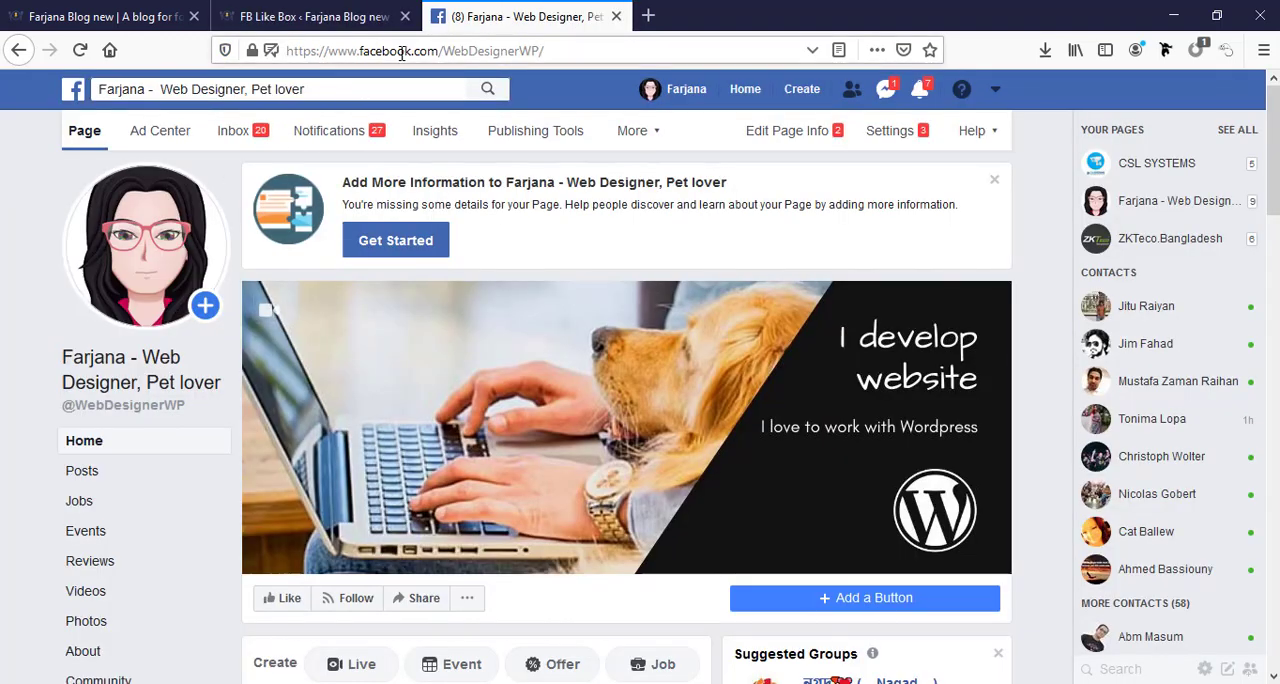
{"action": "left_click", "coordinate": [400, 50]}
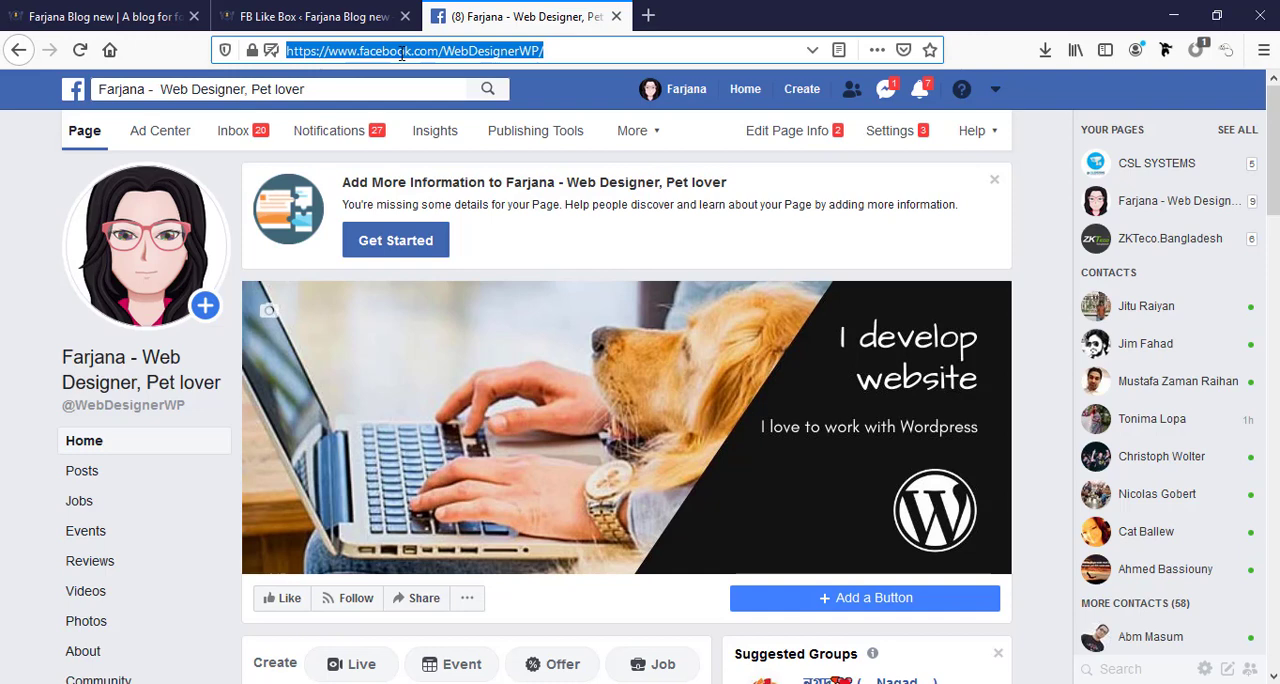
{"action": "left_click", "coordinate": [290, 16]}
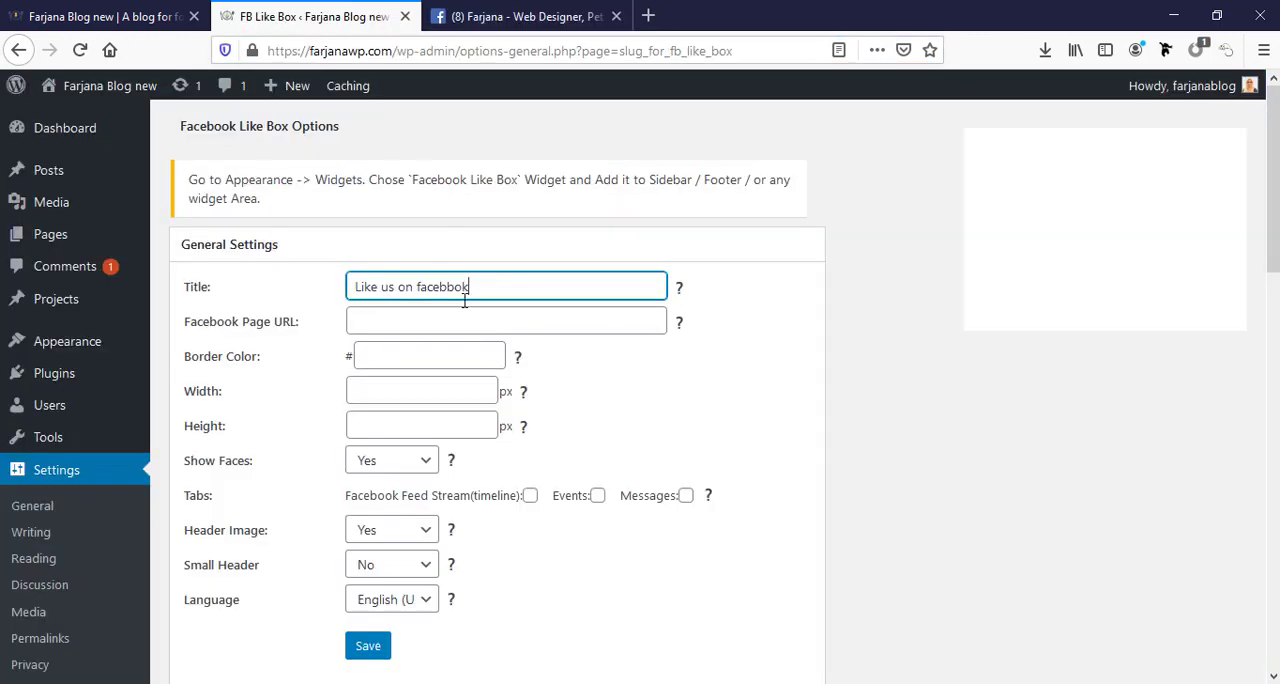
{"action": "type", "text": "https://www.facebook.com/WebDesignerWP/"}
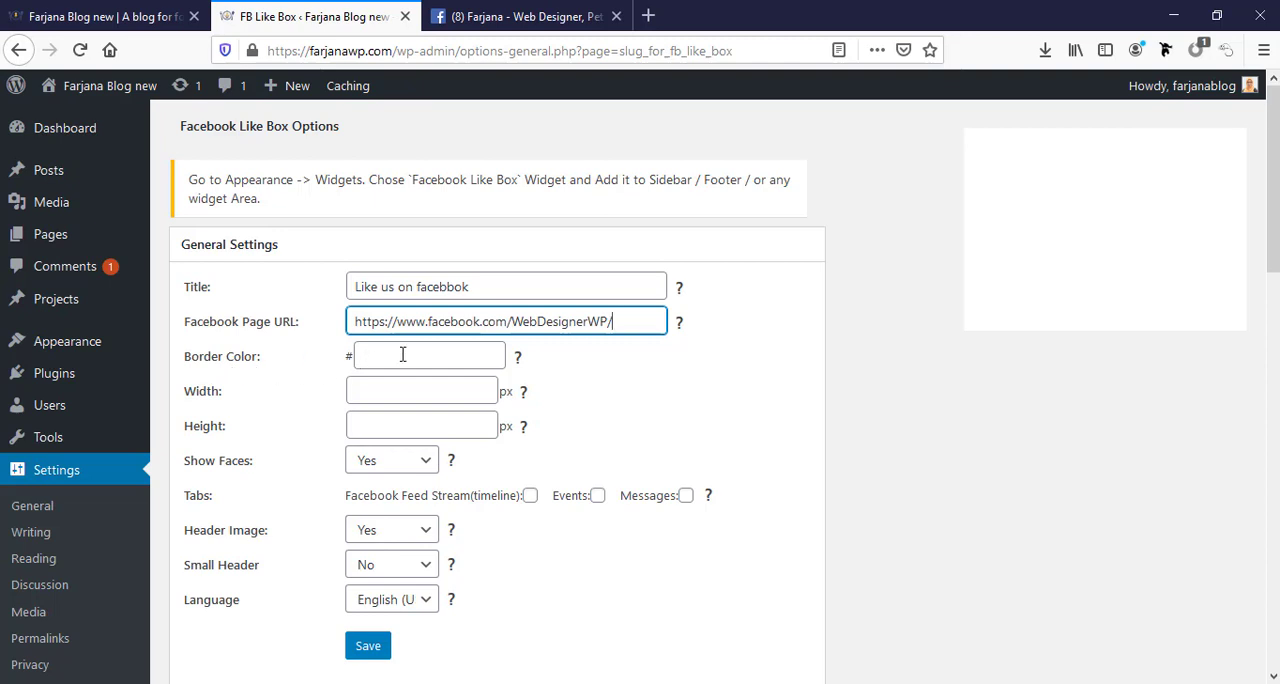
{"action": "left_click", "coordinate": [428, 356]}
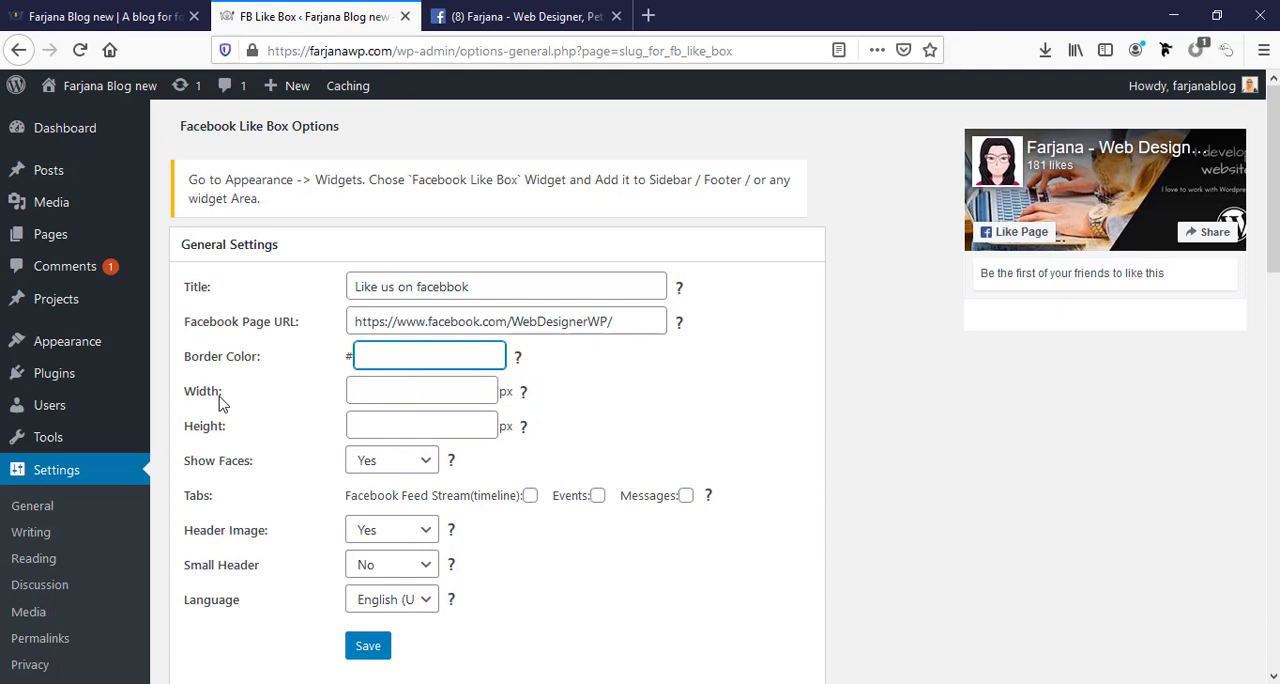
{"action": "left_click", "coordinate": [422, 390]}
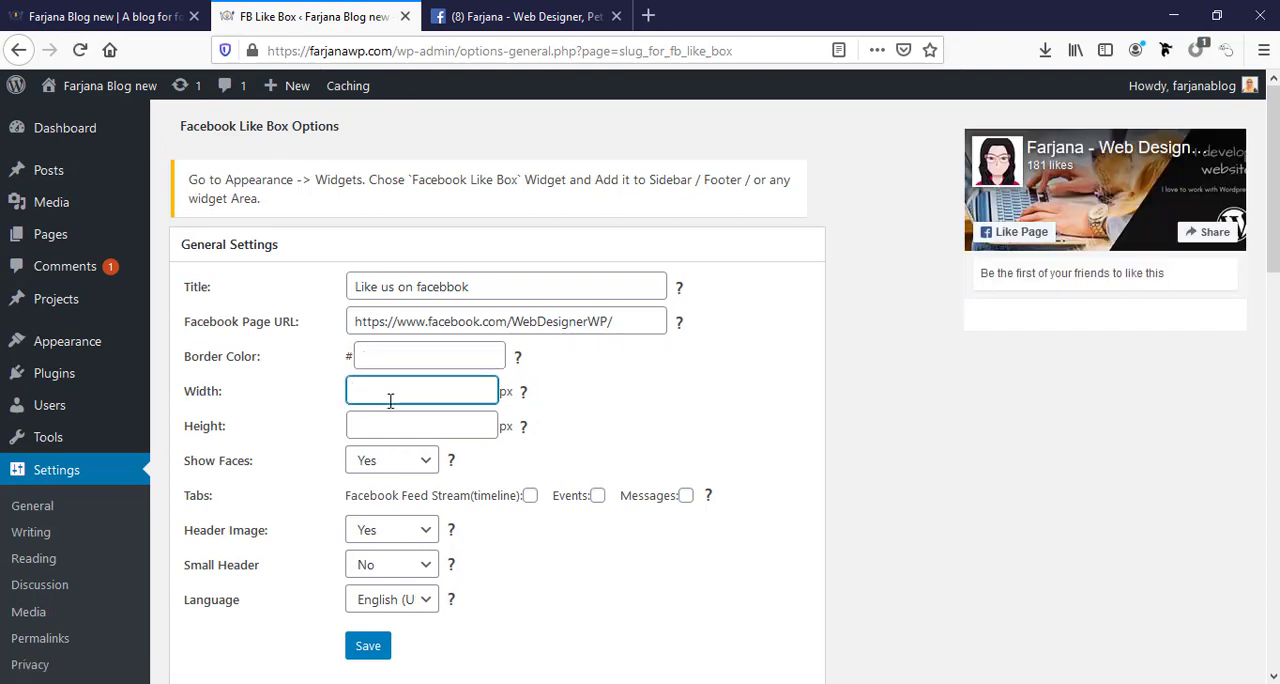
{"action": "type", "text": "300"}
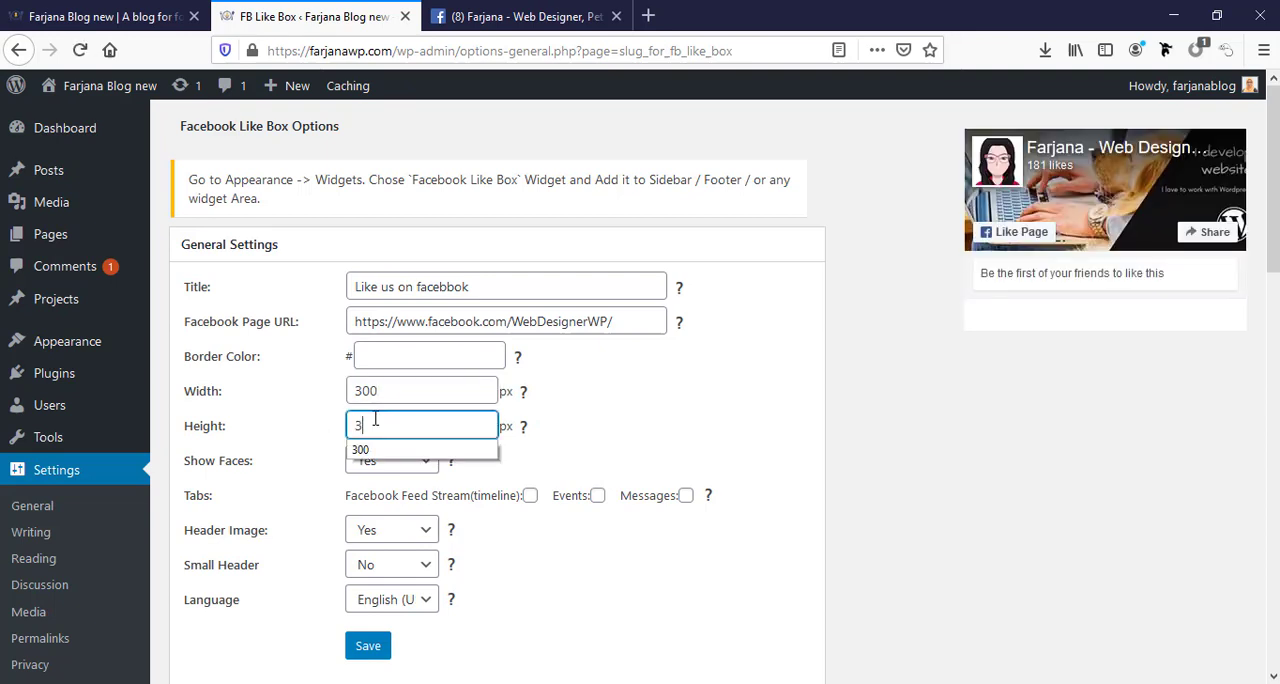
{"action": "type", "text": "00"}
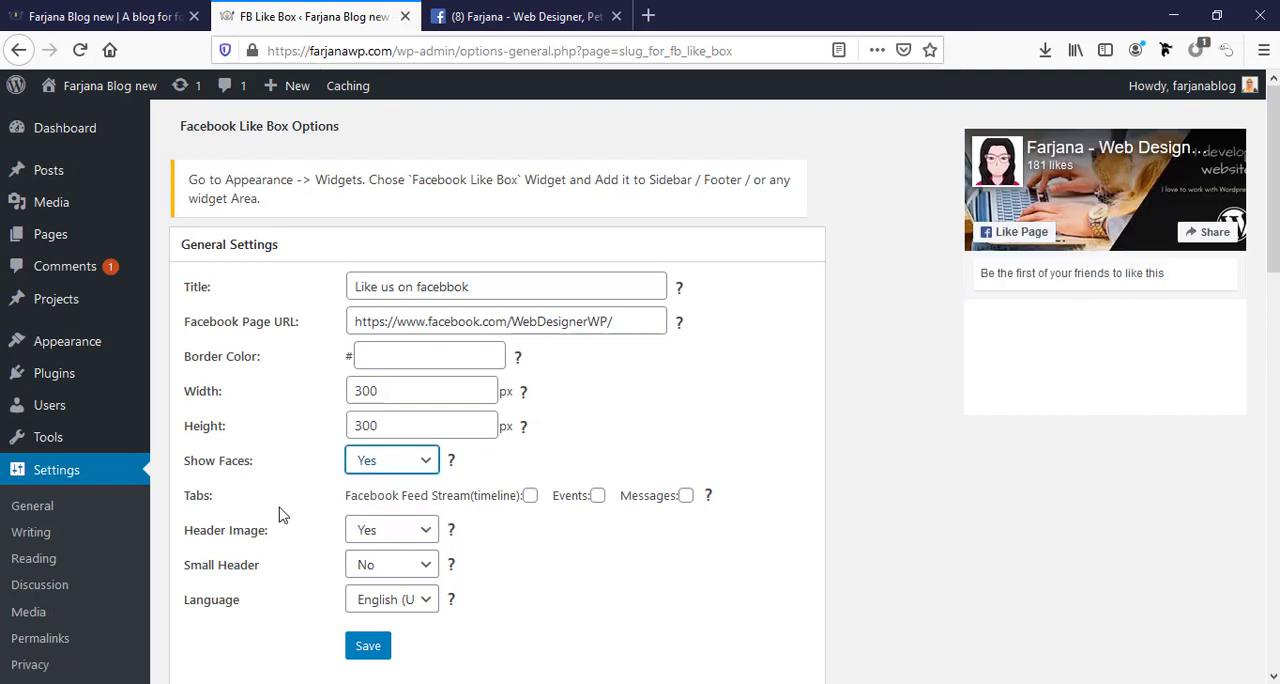
{"action": "mouse_move", "coordinate": [476, 510]}
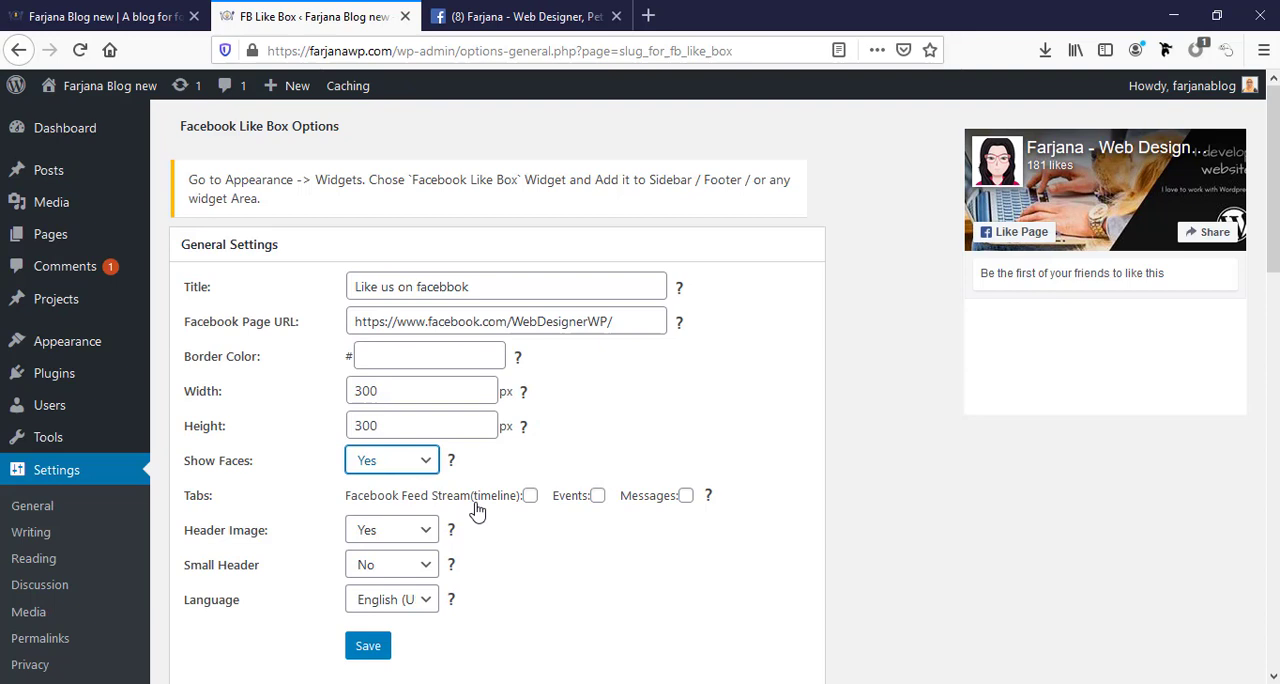
{"action": "mouse_move", "coordinate": [518, 508]}
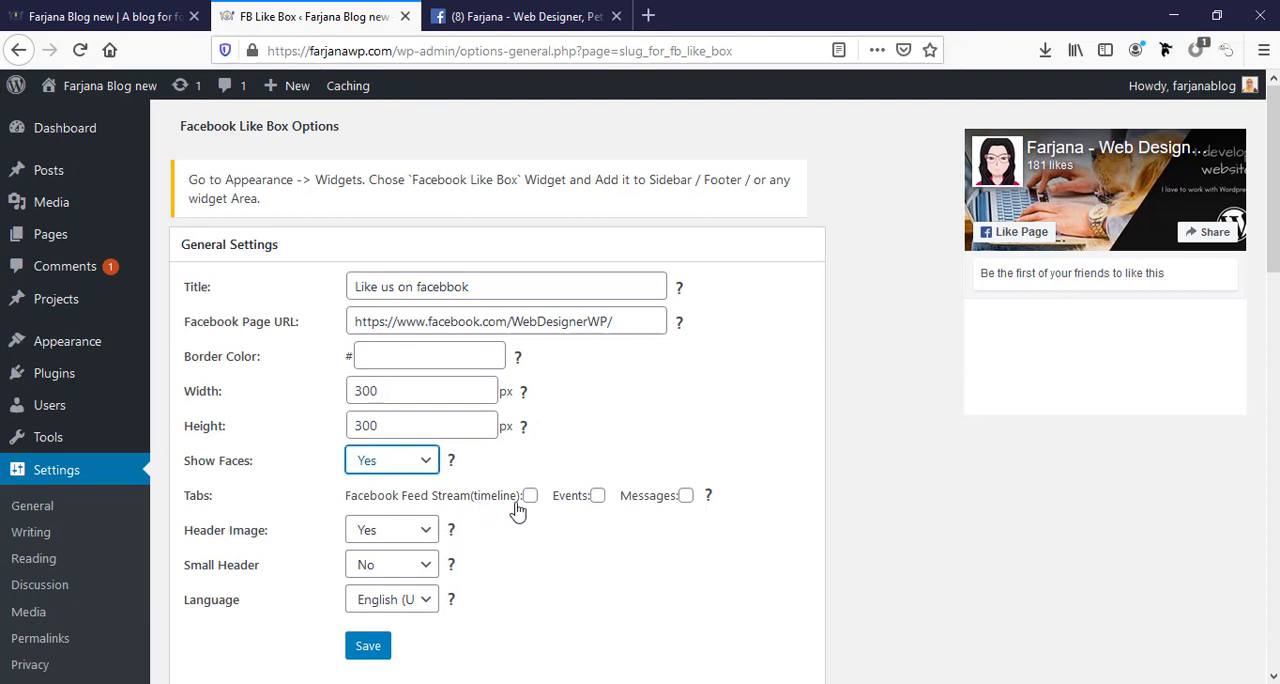
{"action": "mouse_move", "coordinate": [694, 508]}
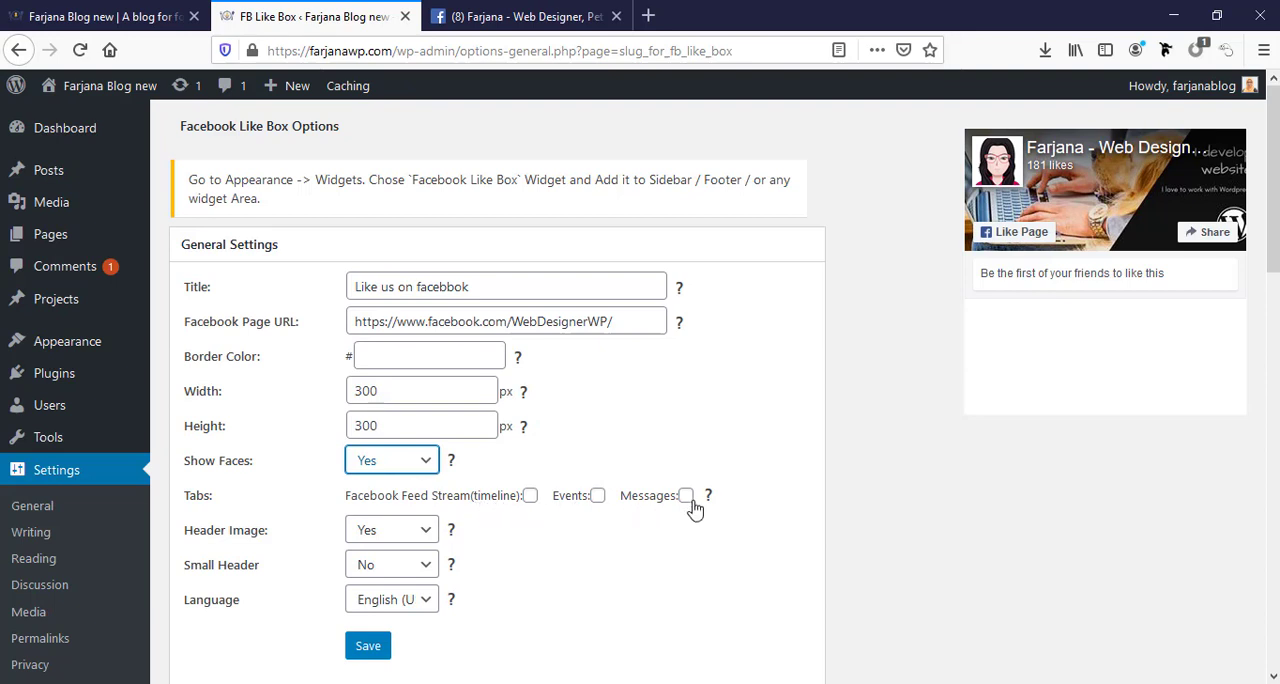
Enable Timeline, Events and Messages tabs and keep the header image on.
{"action": "left_click", "coordinate": [530, 496]}
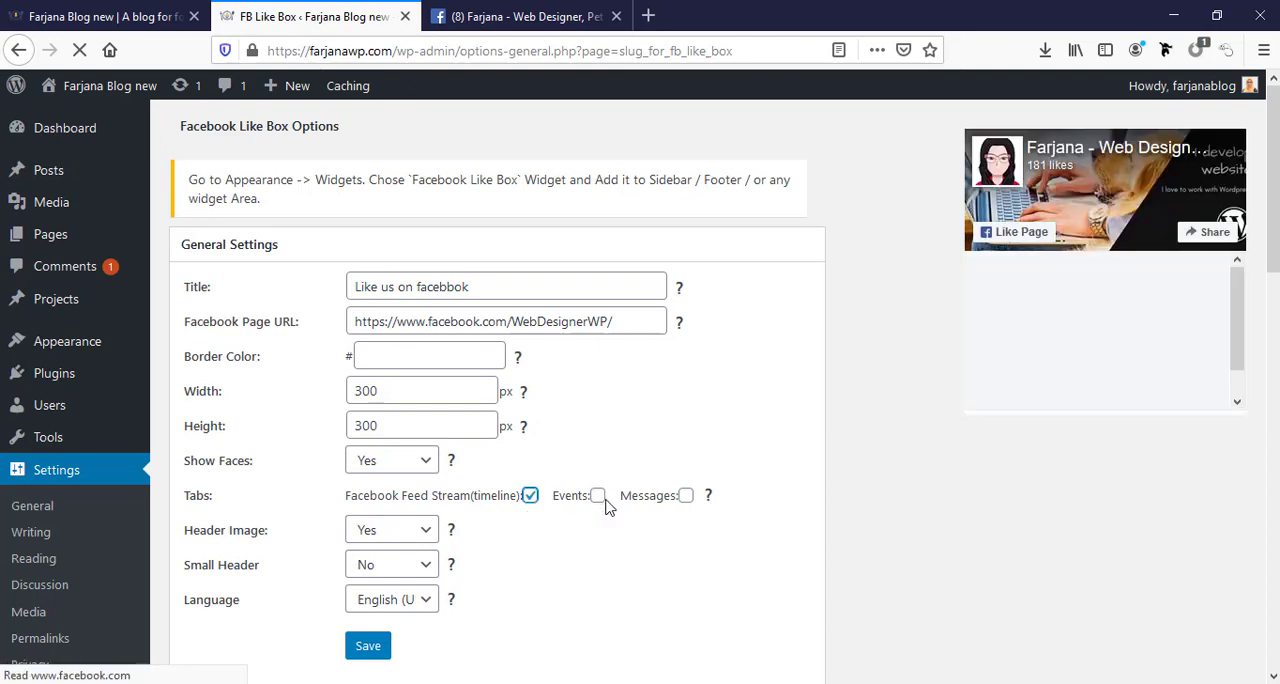
{"action": "left_click", "coordinate": [596, 496]}
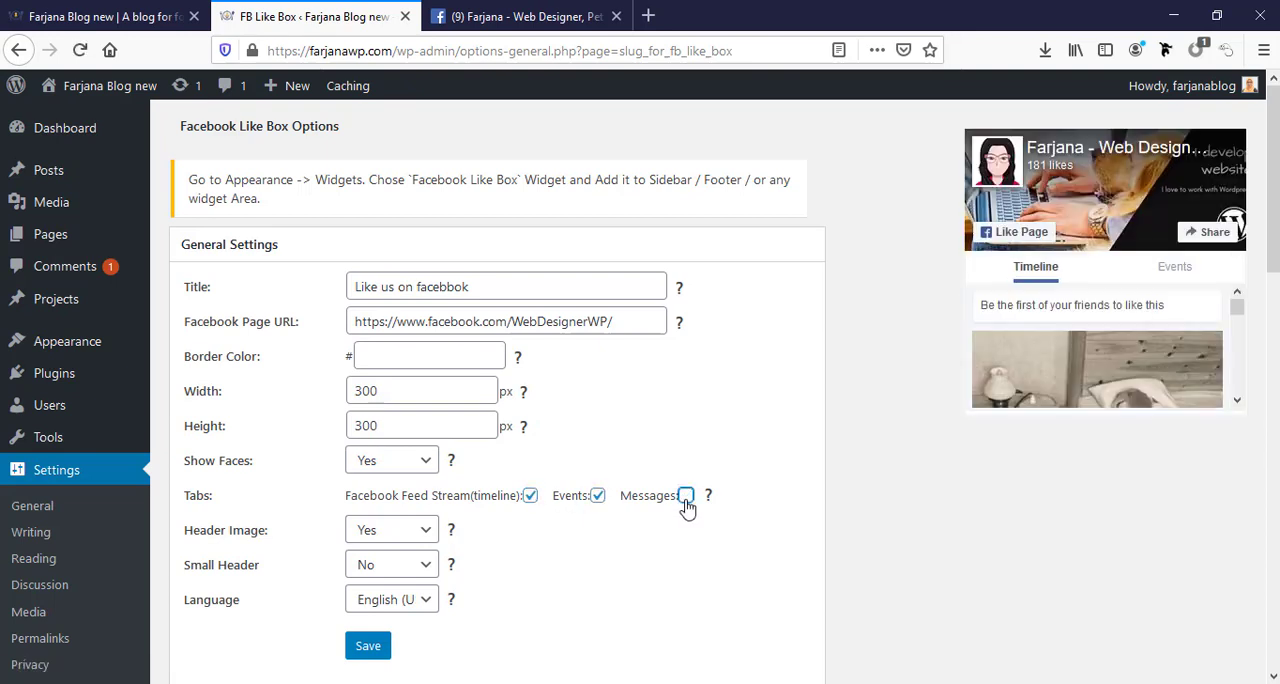
{"action": "left_click", "coordinate": [684, 496]}
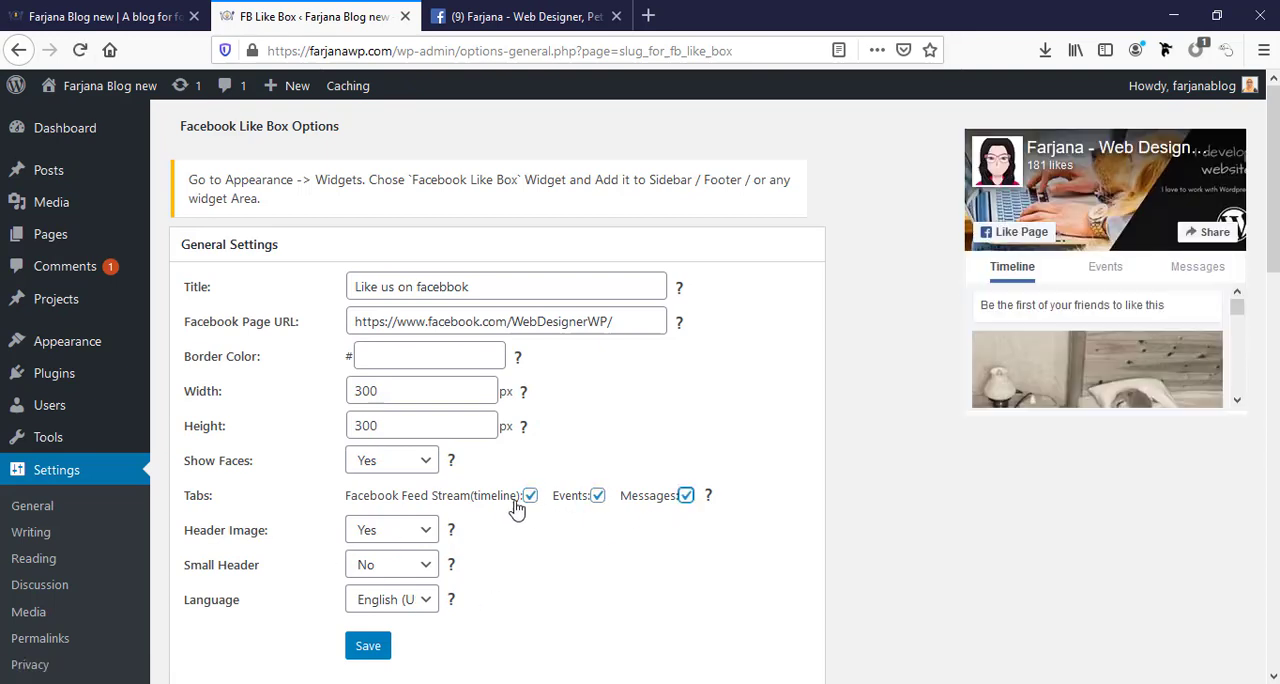
{"action": "mouse_move", "coordinate": [534, 518]}
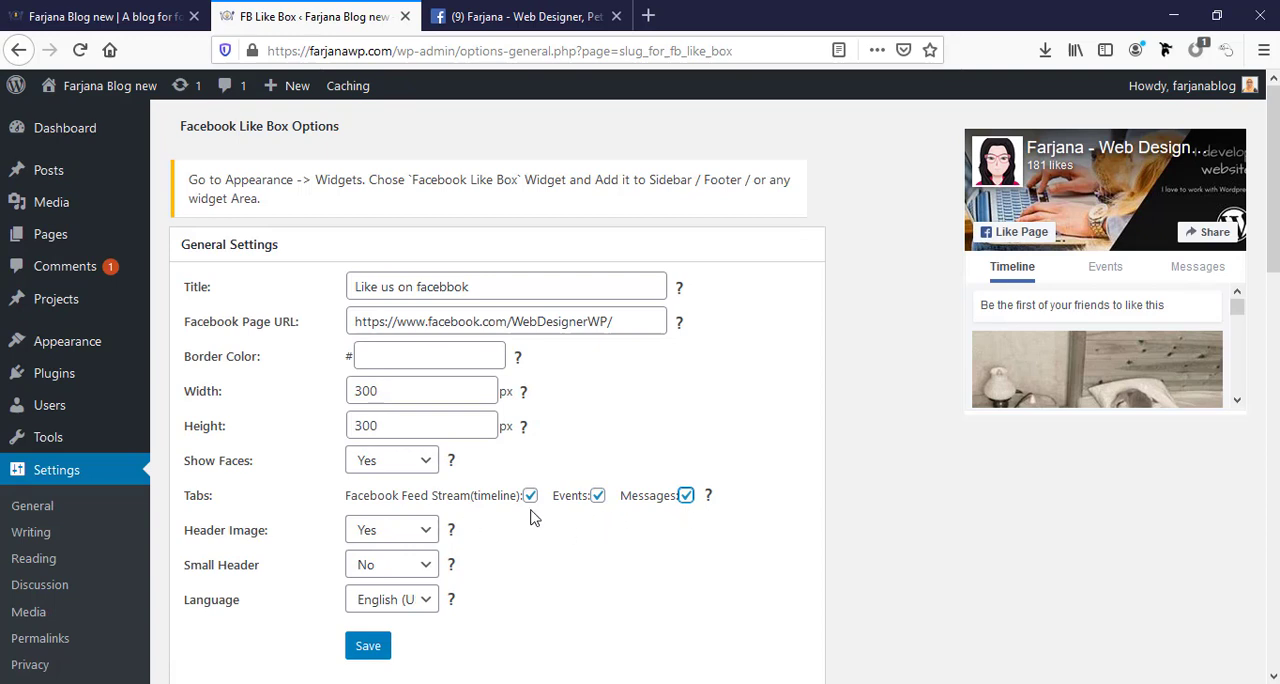
{"action": "mouse_move", "coordinate": [390, 530]}
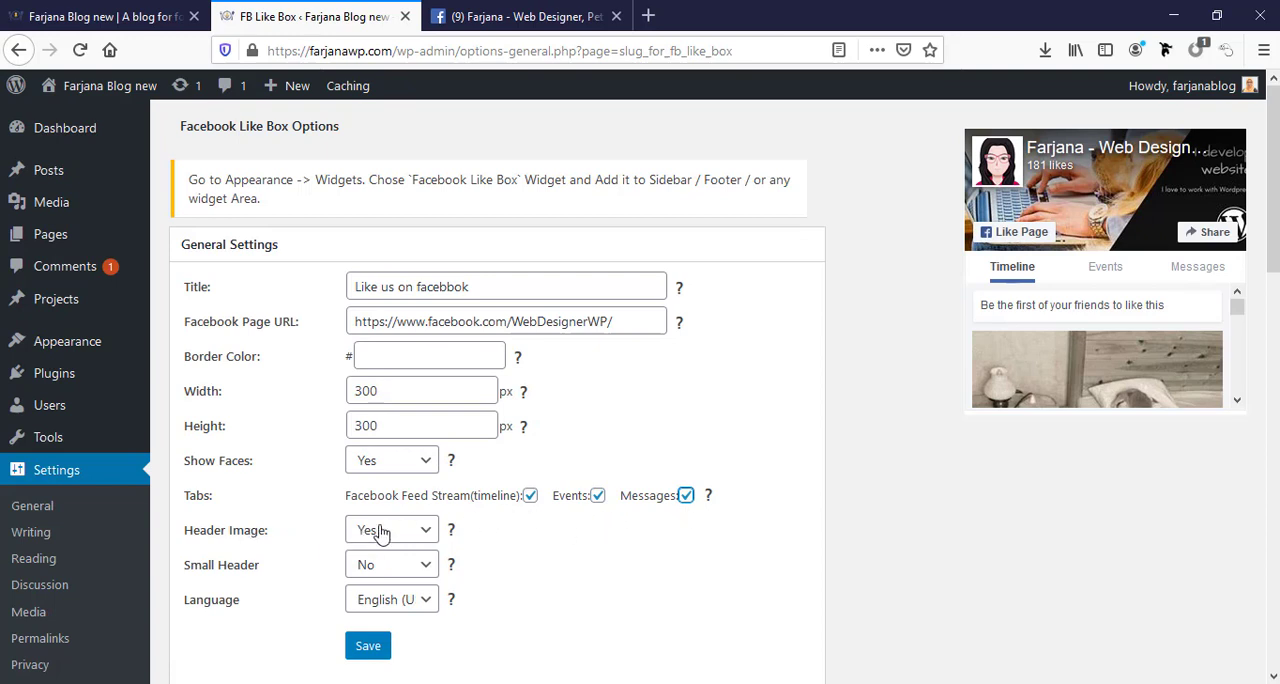
{"action": "left_click", "coordinate": [390, 530]}
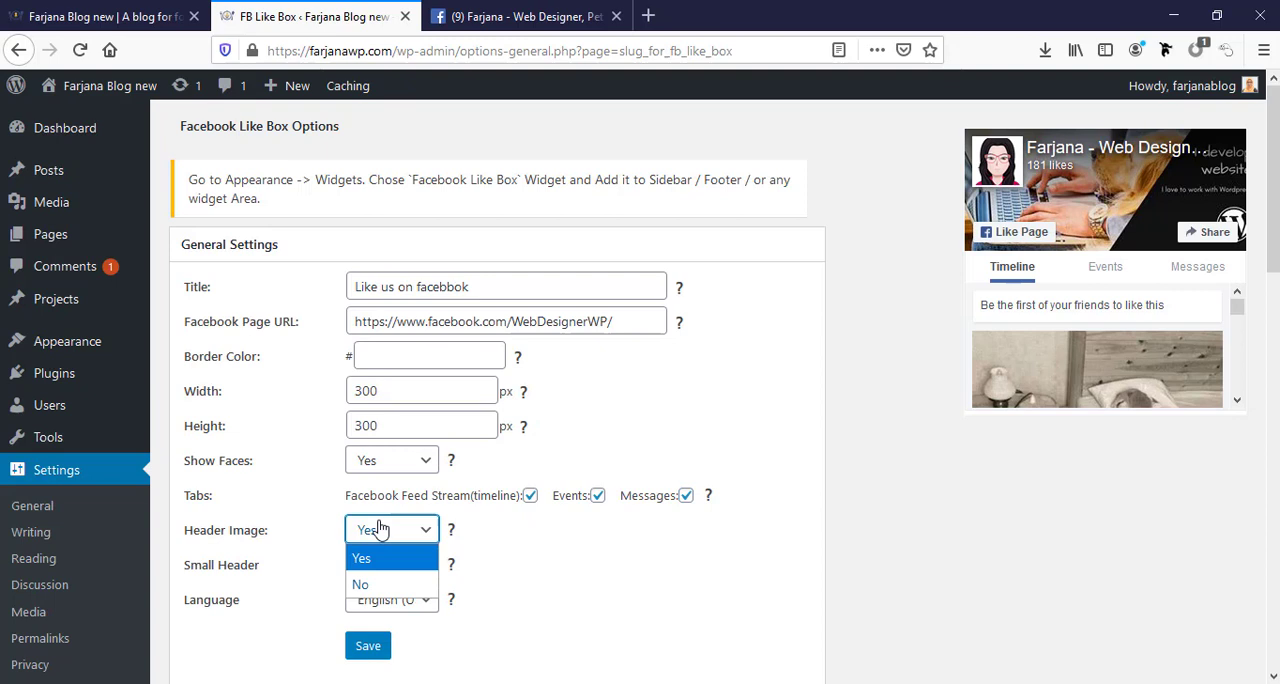
{"action": "left_click", "coordinate": [360, 558]}
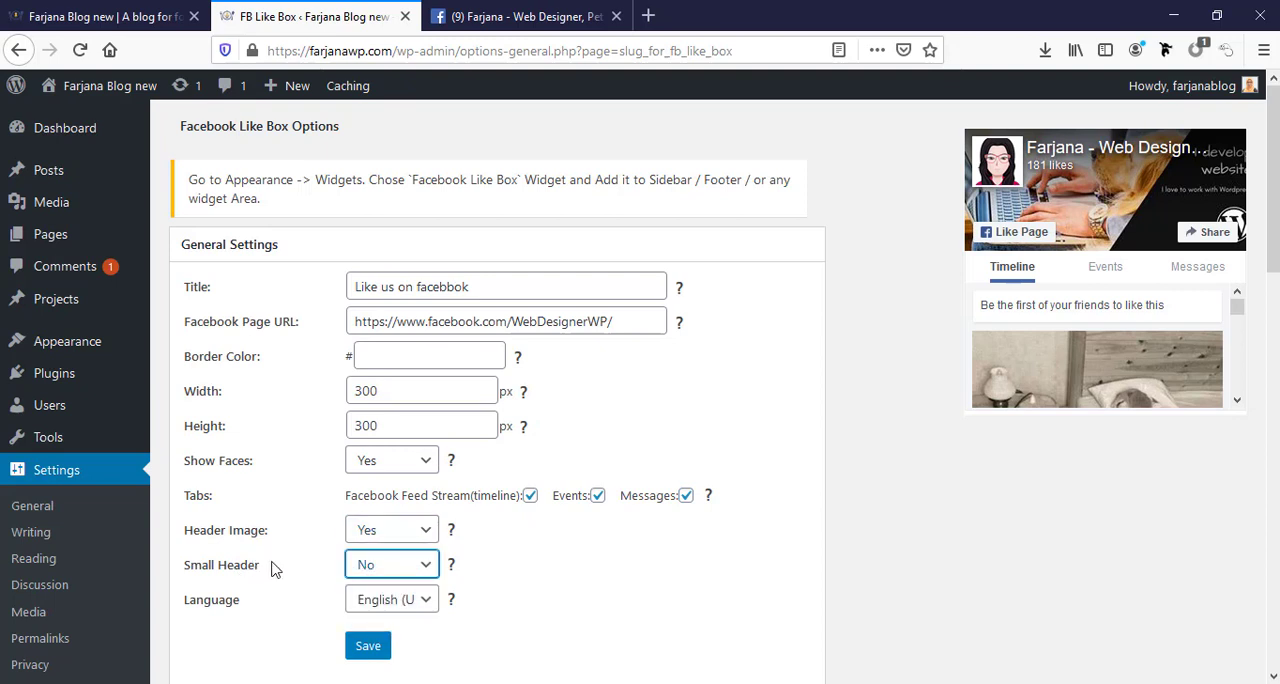
{"action": "mouse_move", "coordinate": [396, 612]}
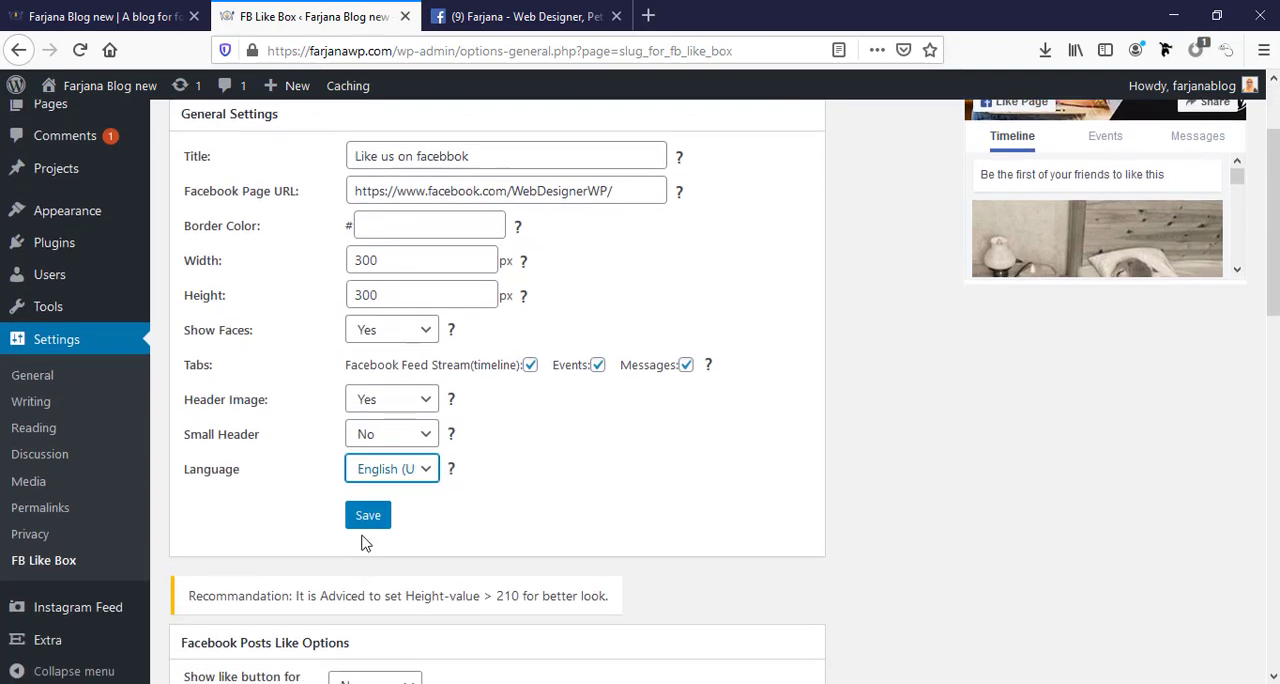
Save the general settings and the post like options with the button before post content.
{"action": "left_click", "coordinate": [368, 516]}
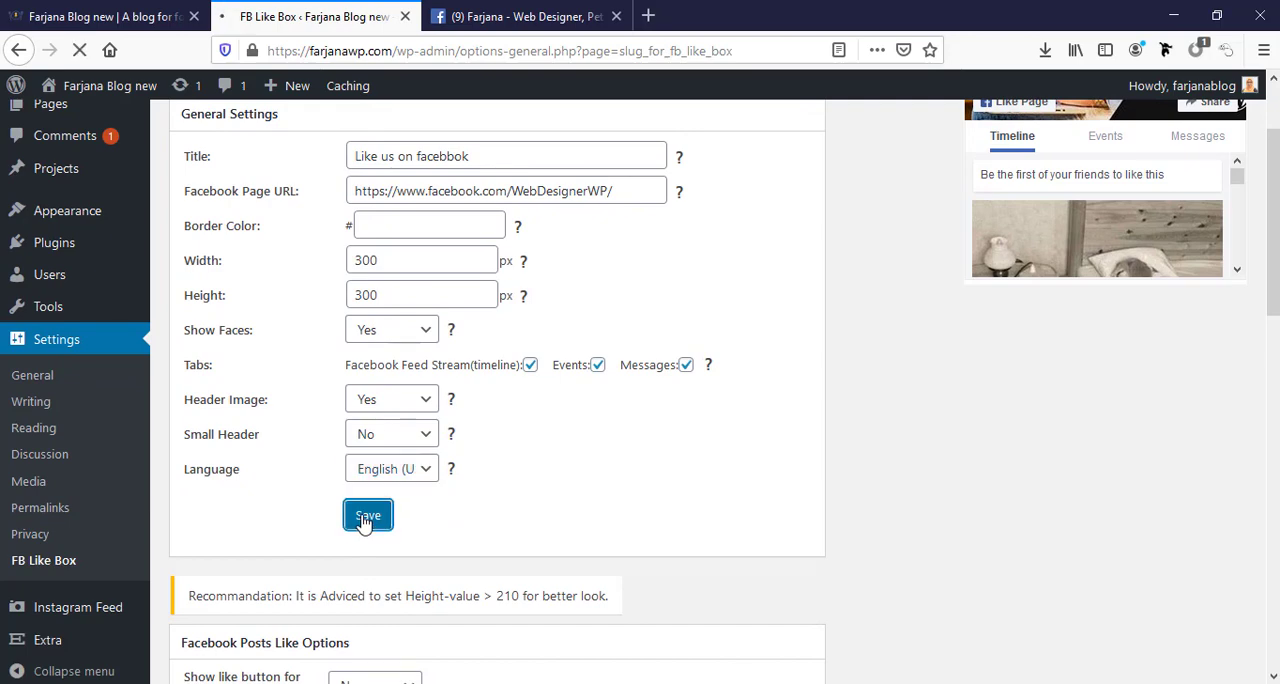
{"action": "left_click", "coordinate": [368, 516]}
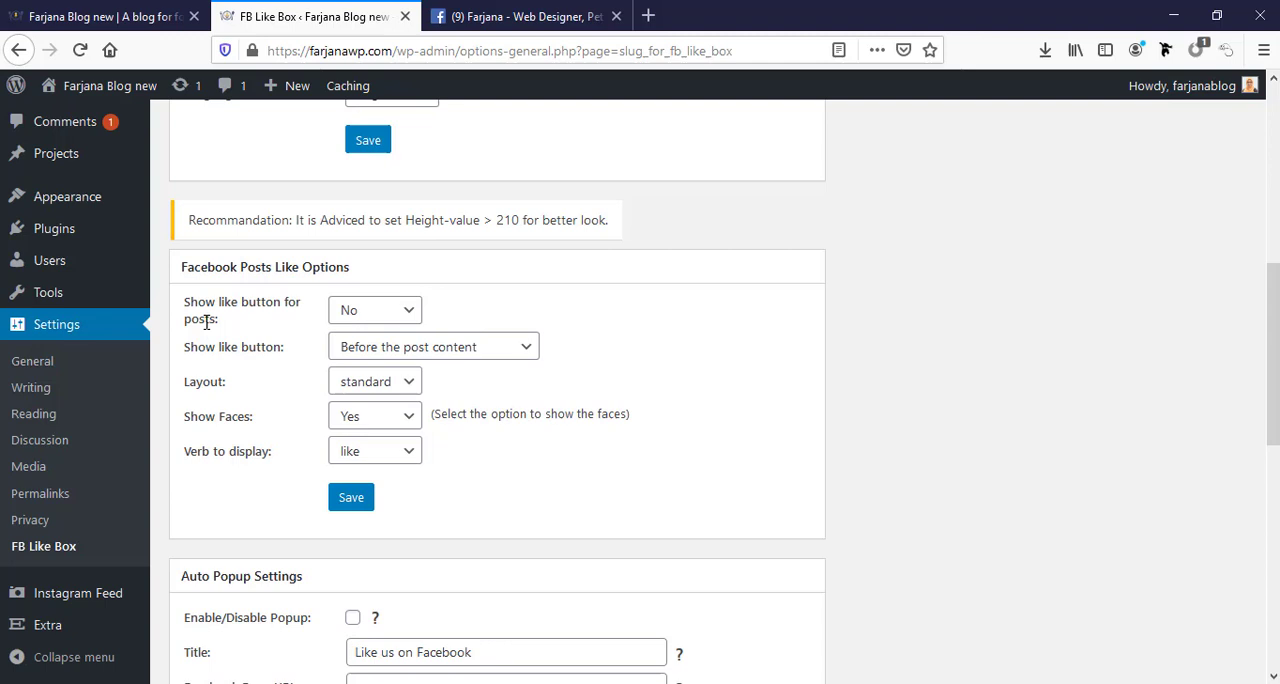
{"action": "mouse_move", "coordinate": [342, 312]}
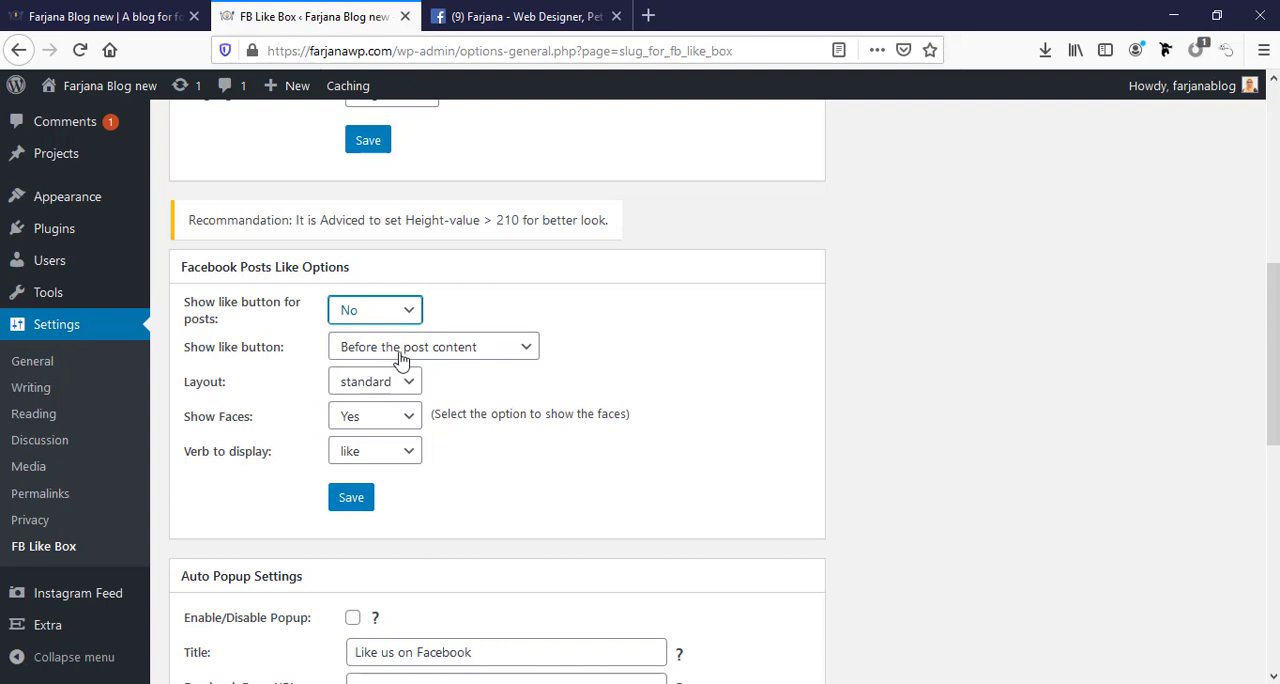
{"action": "left_click", "coordinate": [432, 346]}
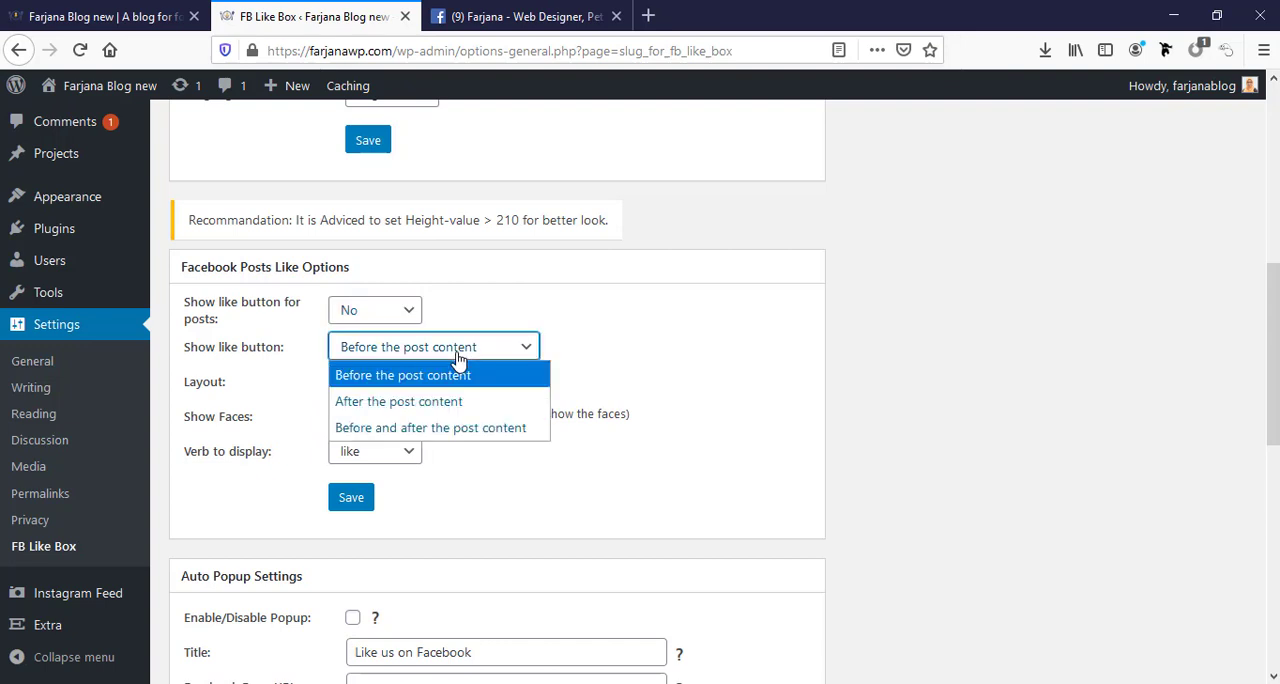
{"action": "mouse_move", "coordinate": [452, 442]}
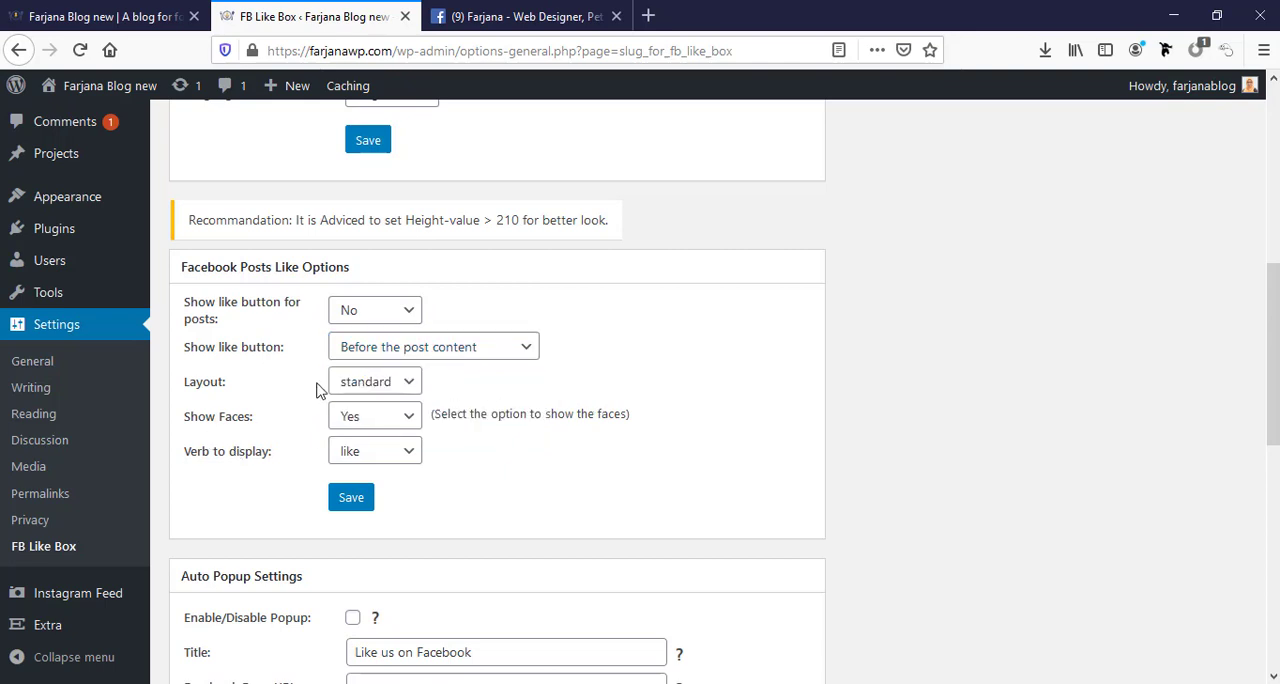
{"action": "left_click", "coordinate": [374, 380]}
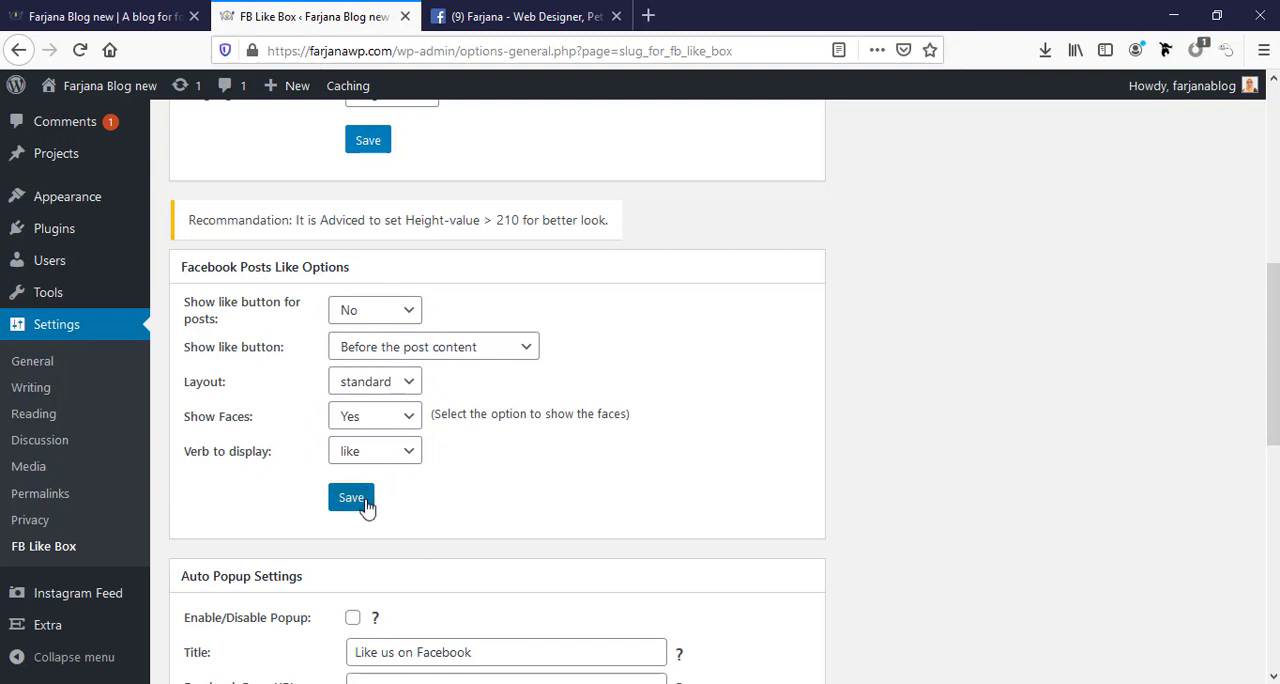
{"action": "left_click", "coordinate": [352, 498]}
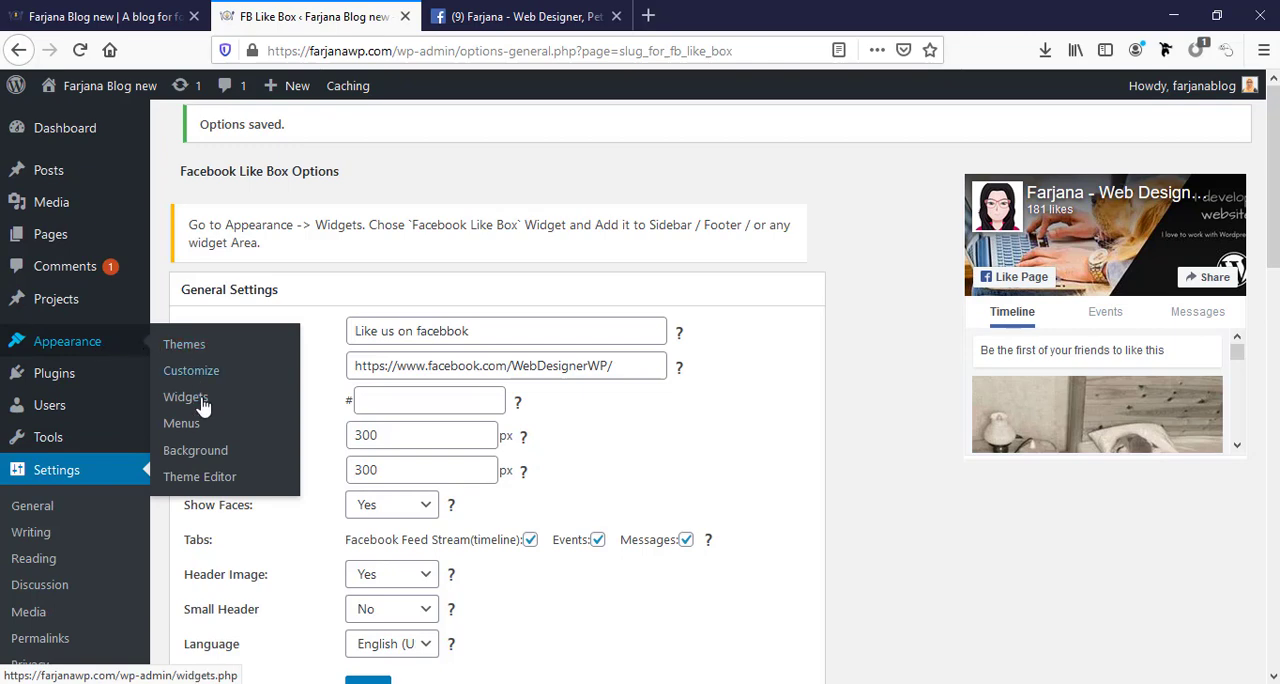
Add the Facebook Like Box widget to Footer Sidebar Right from the Widgets page.
{"action": "left_click", "coordinate": [184, 396]}
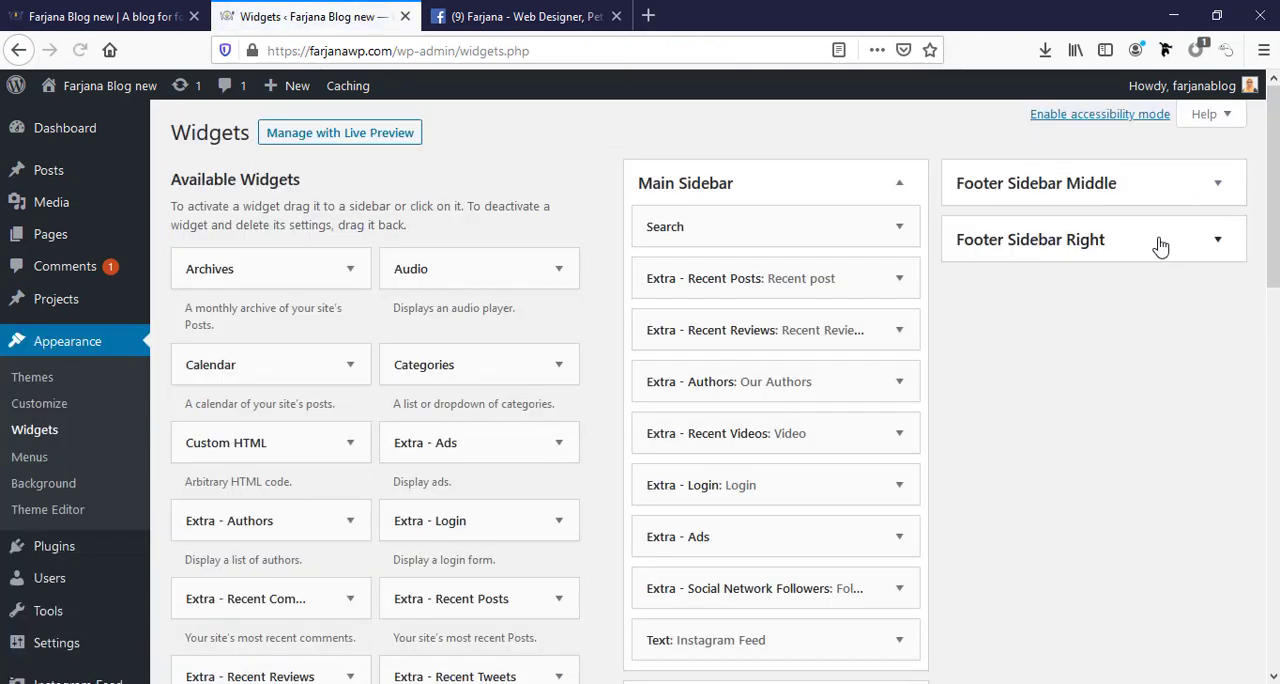
{"action": "mouse_move", "coordinate": [1034, 264]}
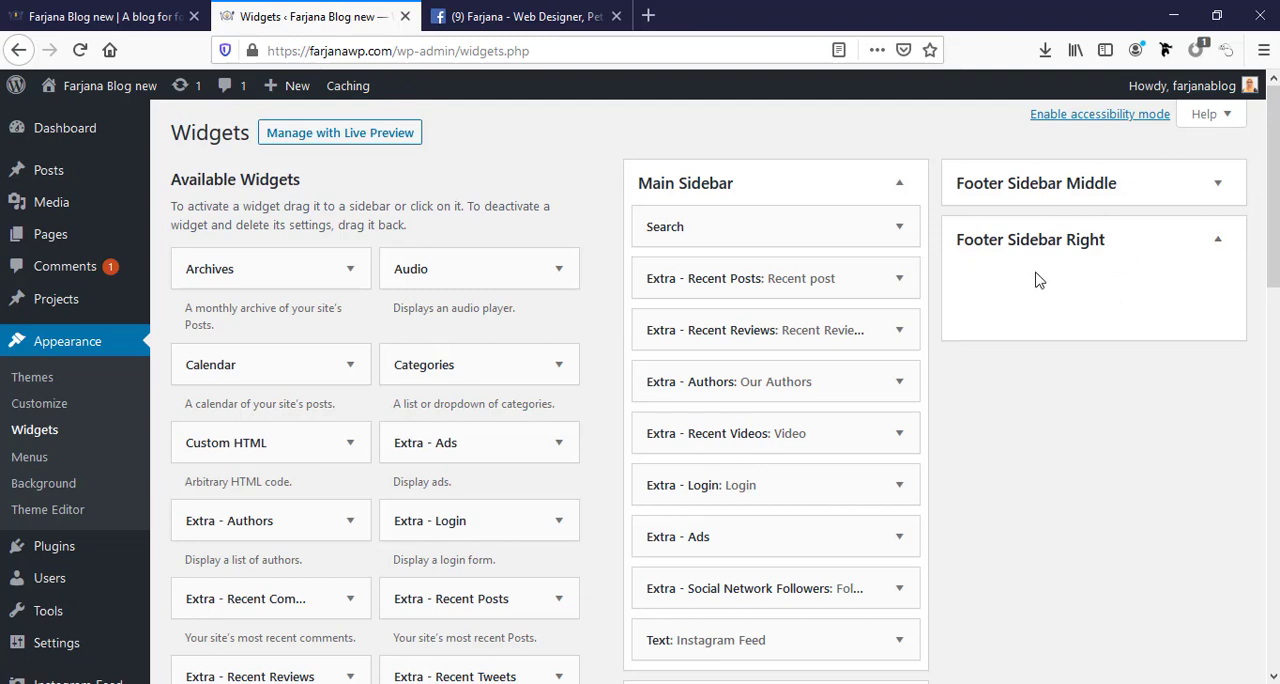
{"action": "mouse_move", "coordinate": [1024, 350]}
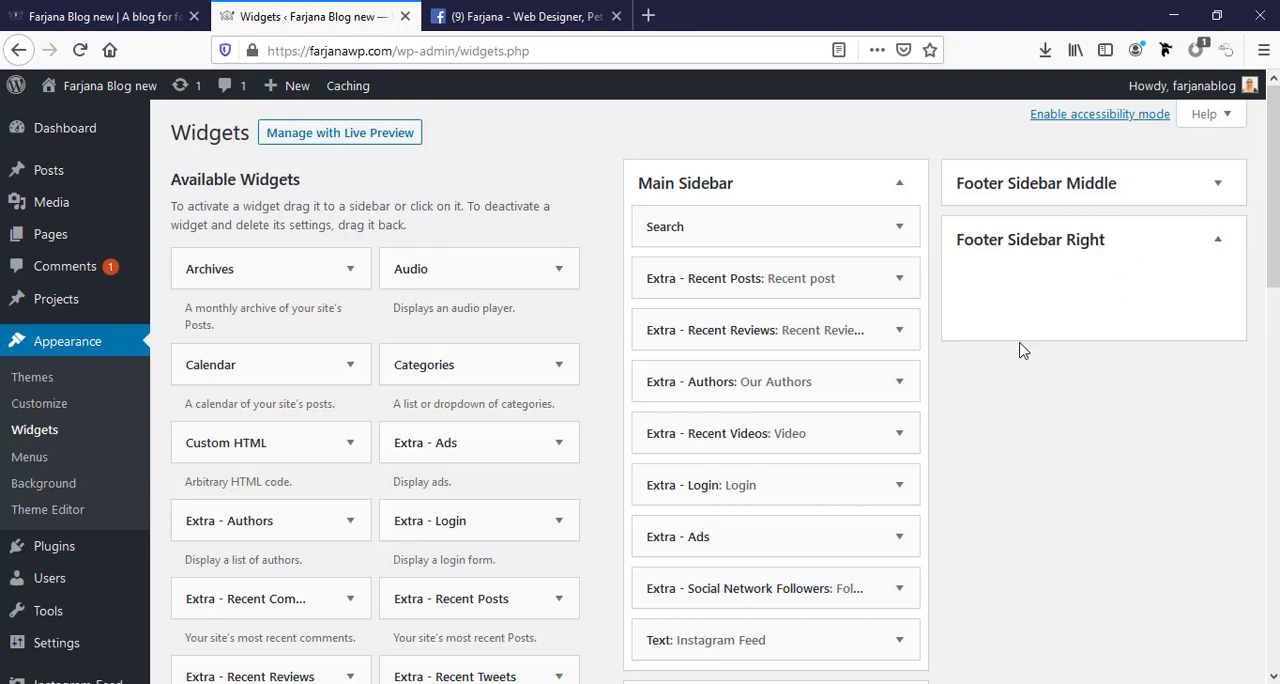
{"action": "scroll", "scroll_direction": "down", "scroll_amount": 3}
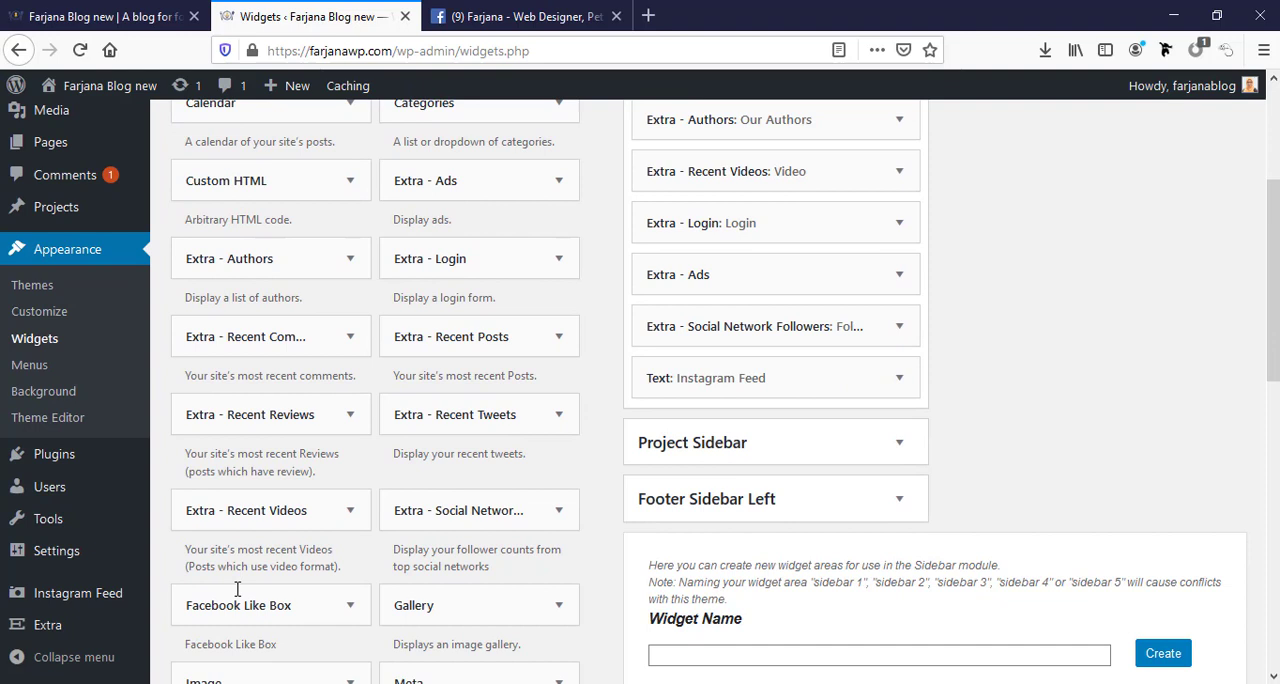
{"action": "scroll", "scroll_direction": "down", "scroll_amount": 3}
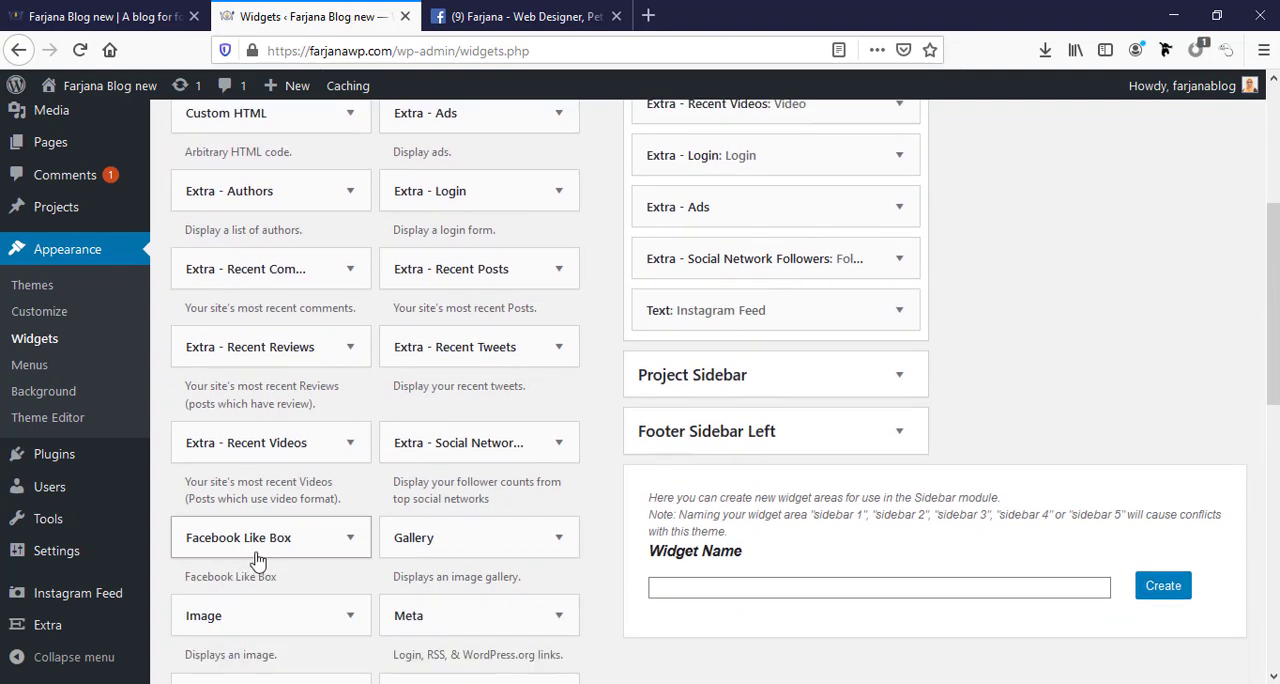
{"action": "mouse_move", "coordinate": [356, 548]}
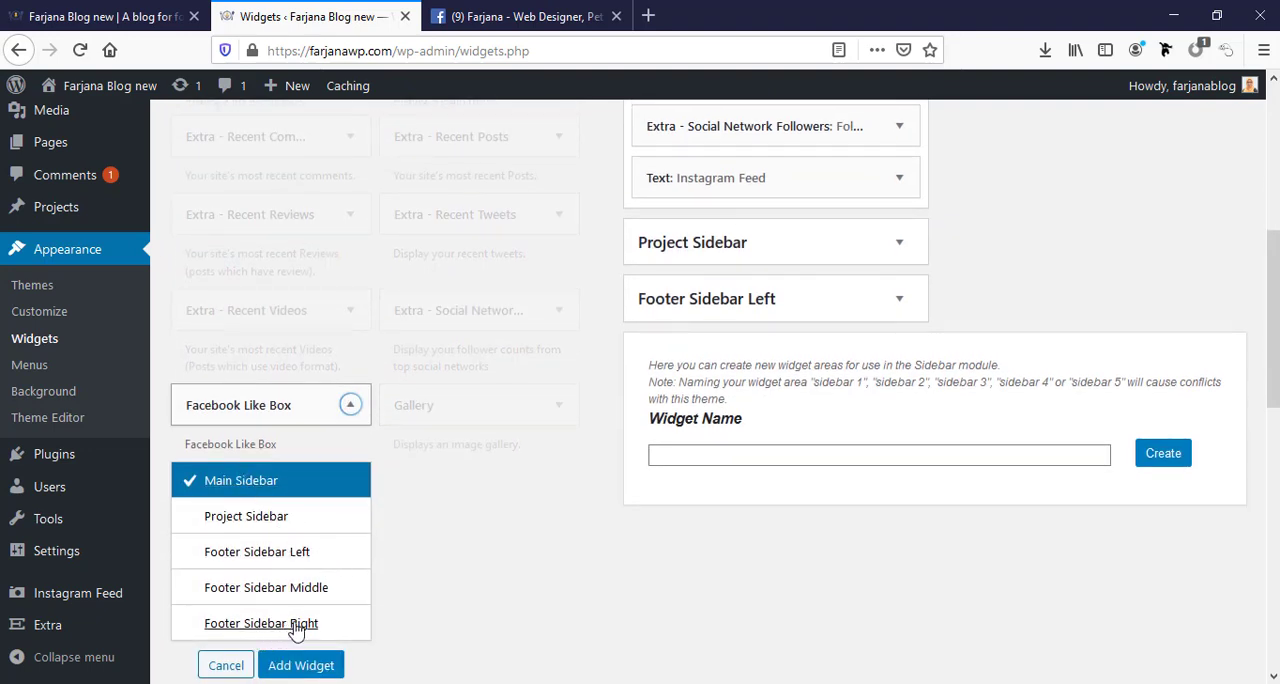
{"action": "left_click", "coordinate": [260, 624]}
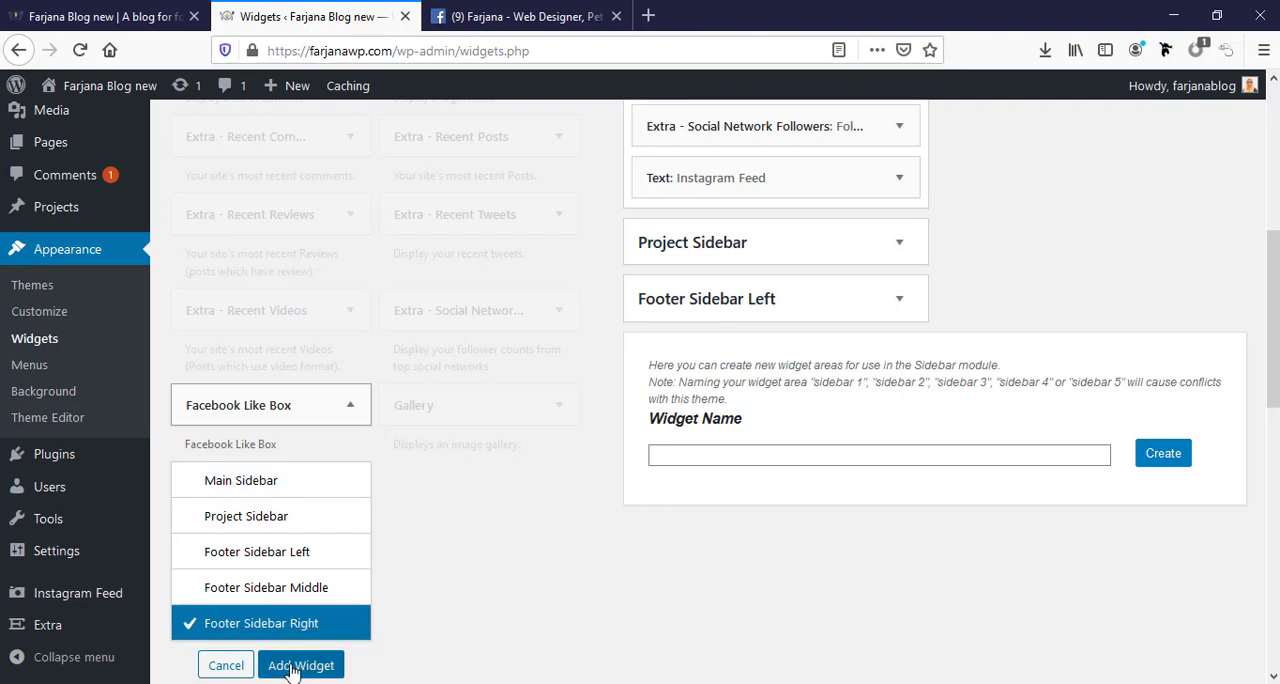
{"action": "left_click", "coordinate": [300, 664]}
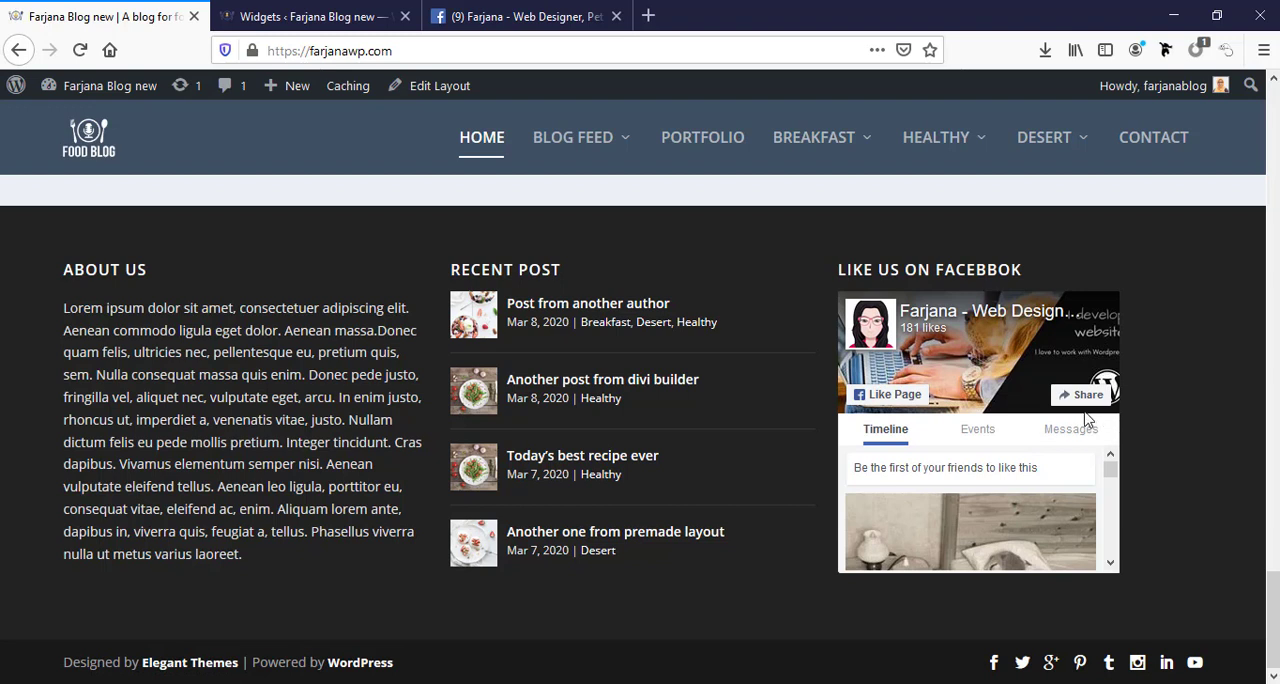
{"action": "mouse_move", "coordinate": [992, 316]}
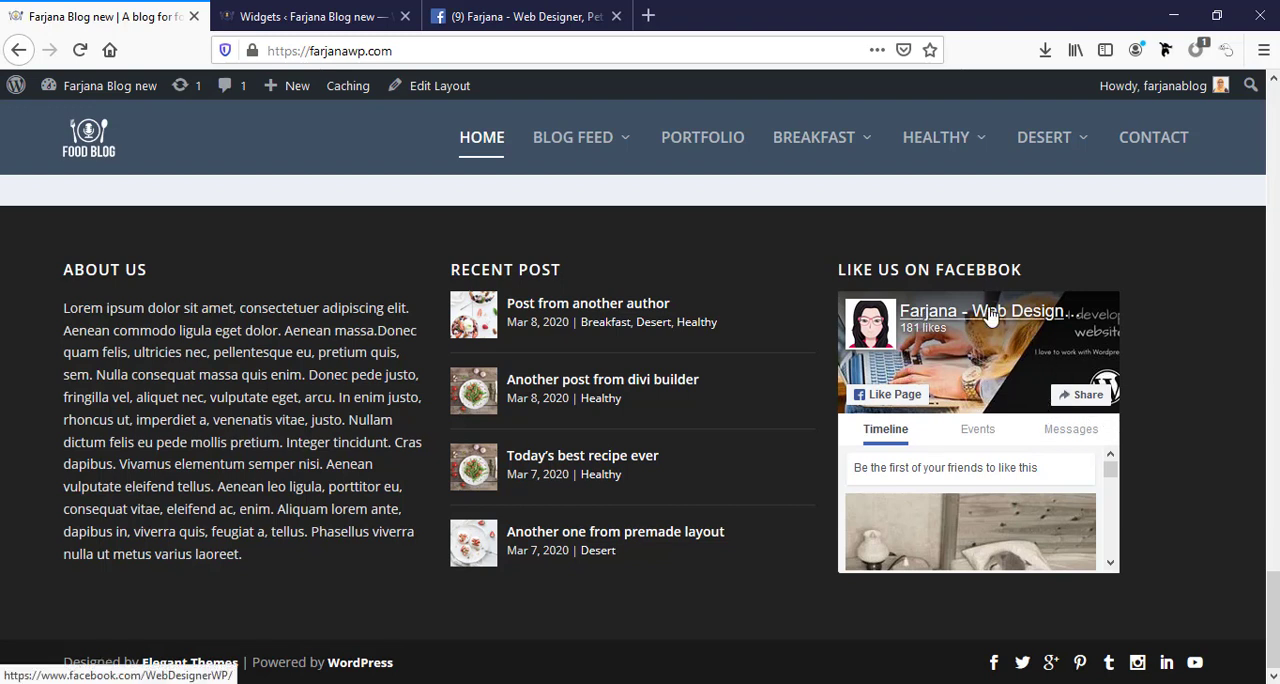
{"action": "mouse_move", "coordinate": [912, 388]}
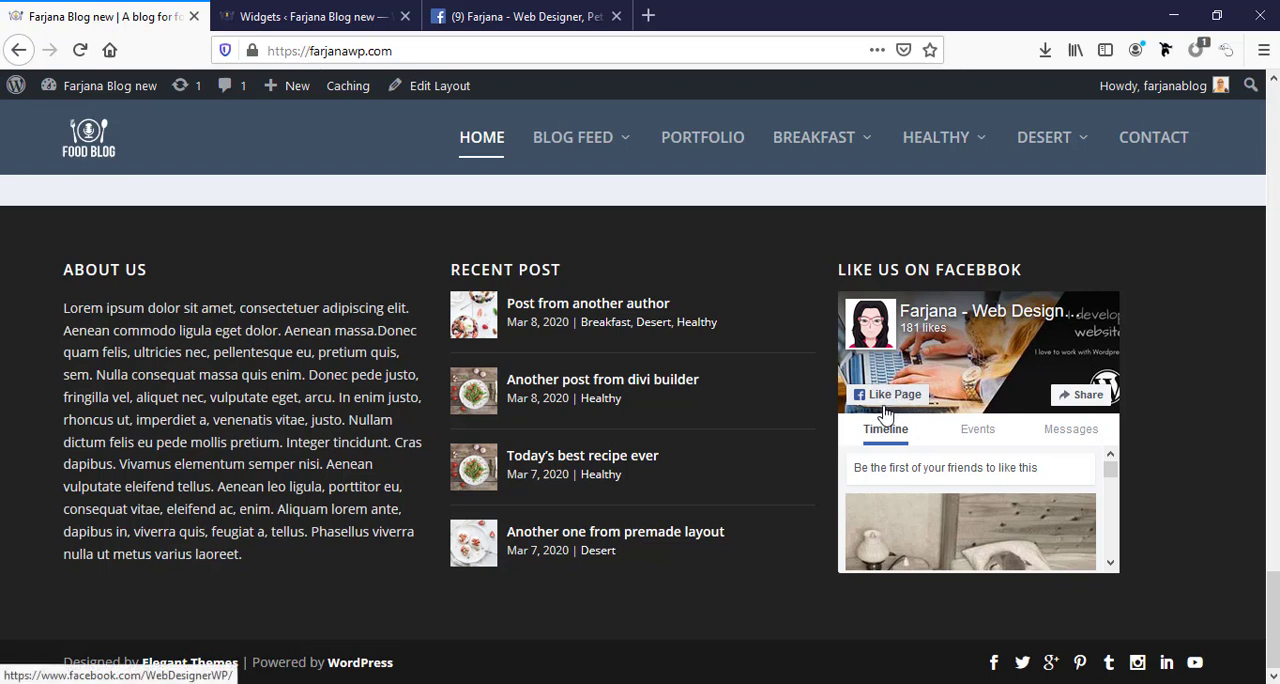
{"action": "mouse_move", "coordinate": [1072, 396]}
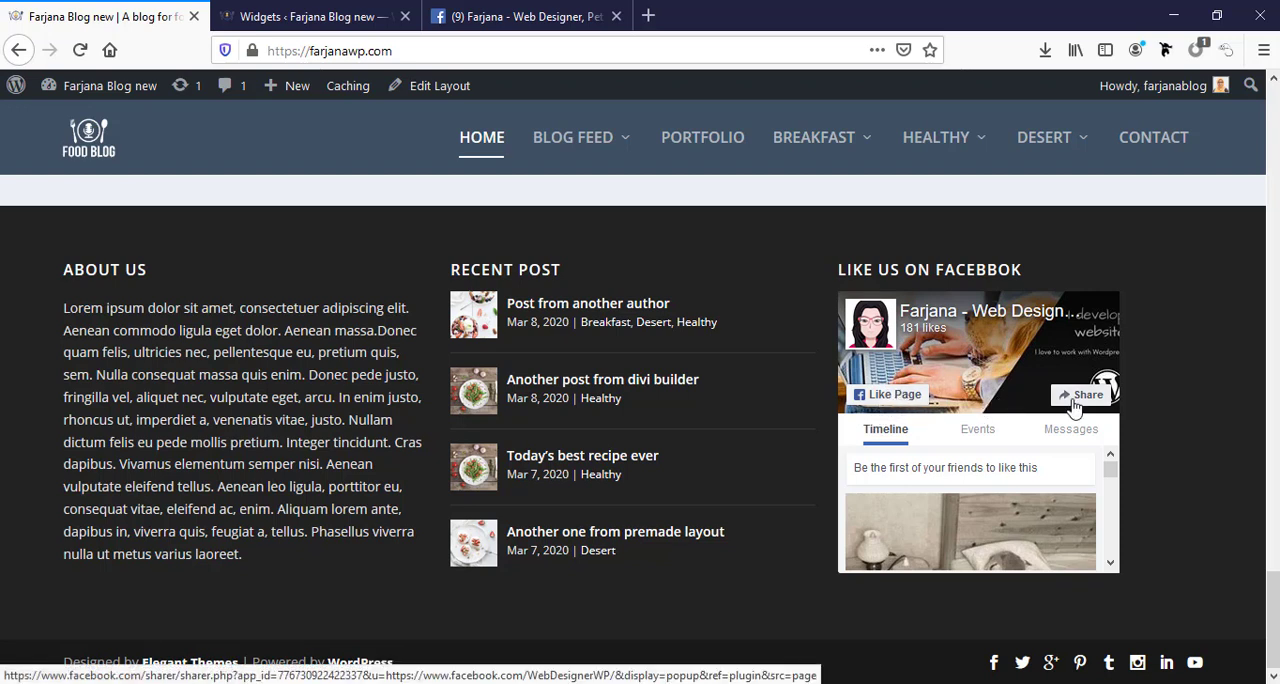
{"action": "mouse_move", "coordinate": [1090, 396]}
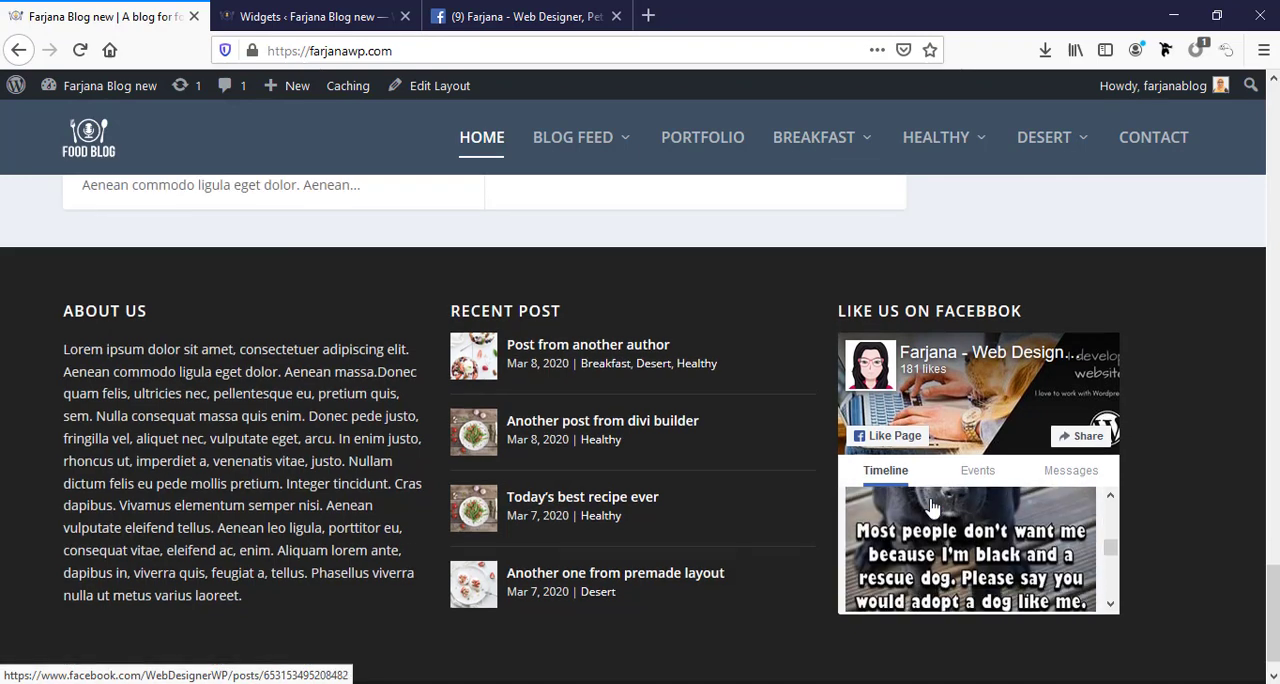
Interact with the Facebook page box in the live site footer.
{"action": "left_click", "coordinate": [978, 470]}
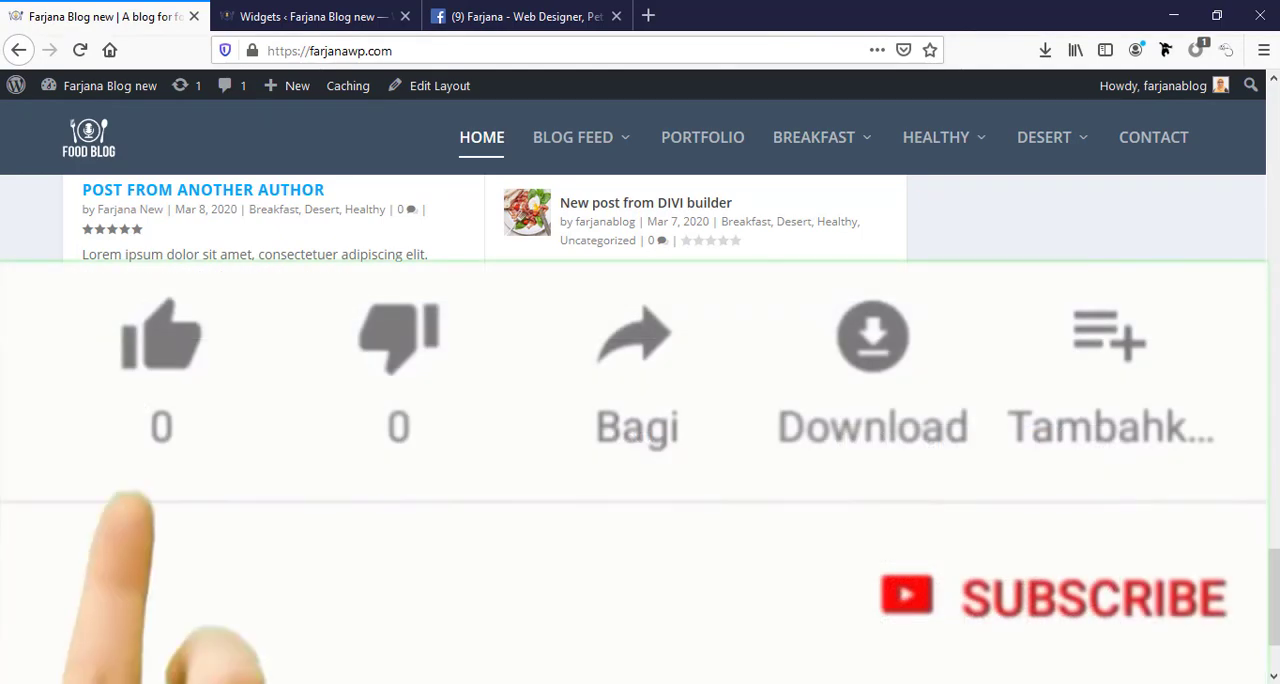
Switch to the web design site's homepage with the 'Stand Out in a Crowd' banner.
{"action": "left_click", "coordinate": [160, 336]}
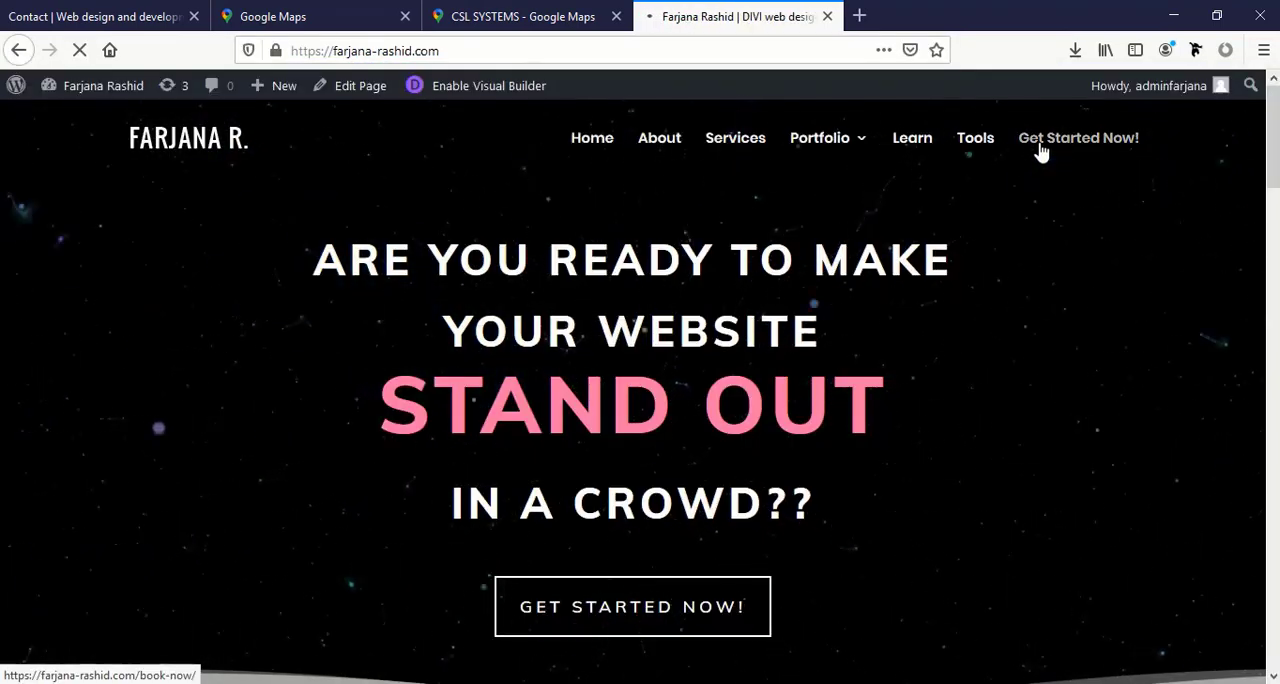
Open the Get Started Now! booking form and scroll through its project fields.
{"action": "left_click", "coordinate": [1078, 136]}
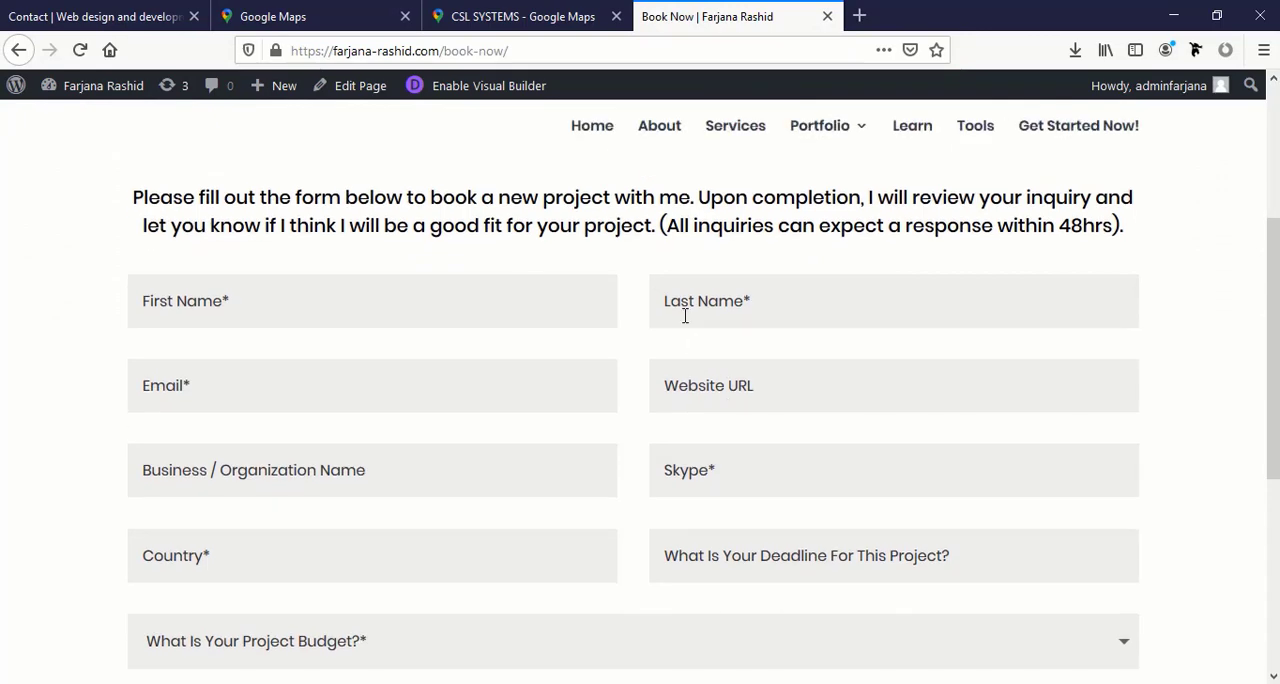
{"action": "scroll", "scroll_direction": "down", "scroll_amount": 3}
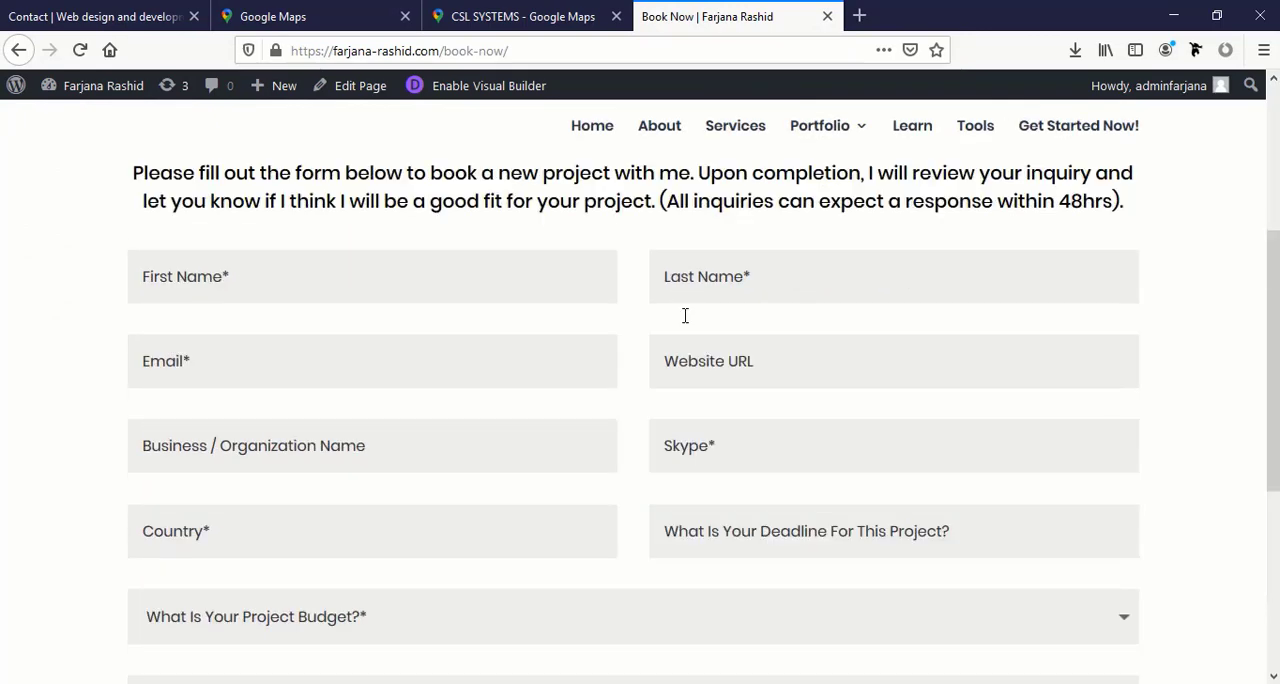
{"action": "scroll", "scroll_direction": "down", "scroll_amount": 3}
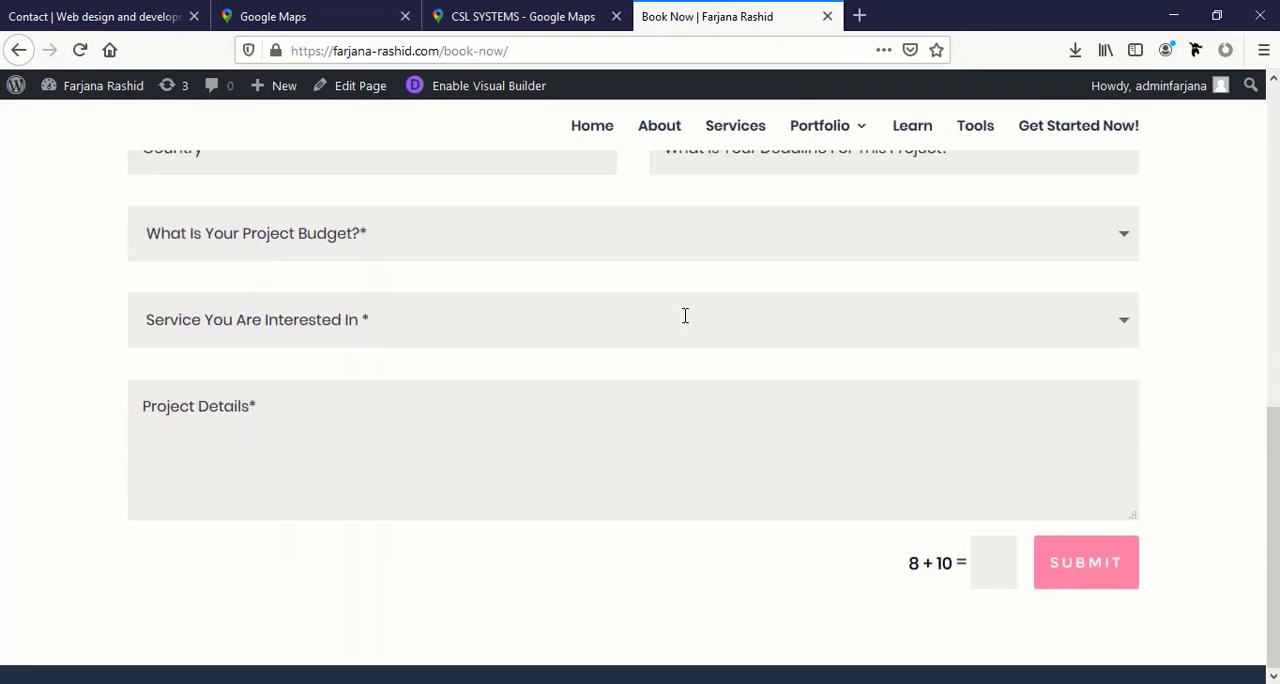
{"action": "mouse_move", "coordinate": [1168, 550]}
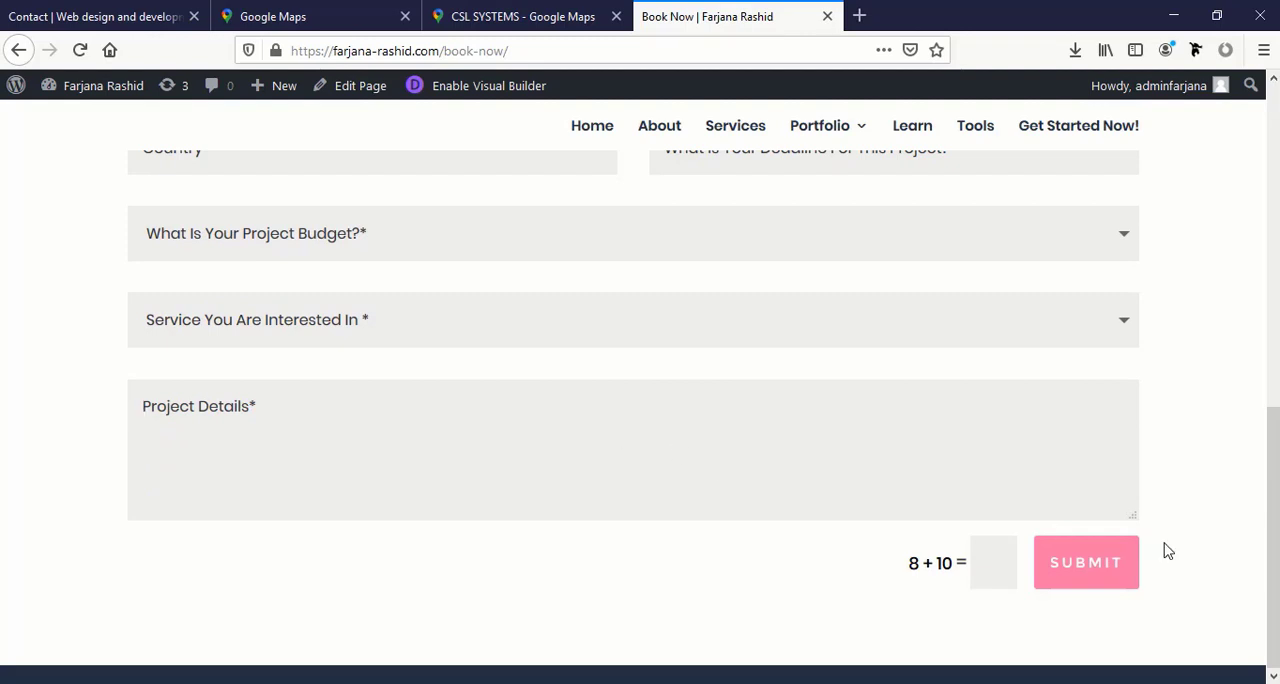